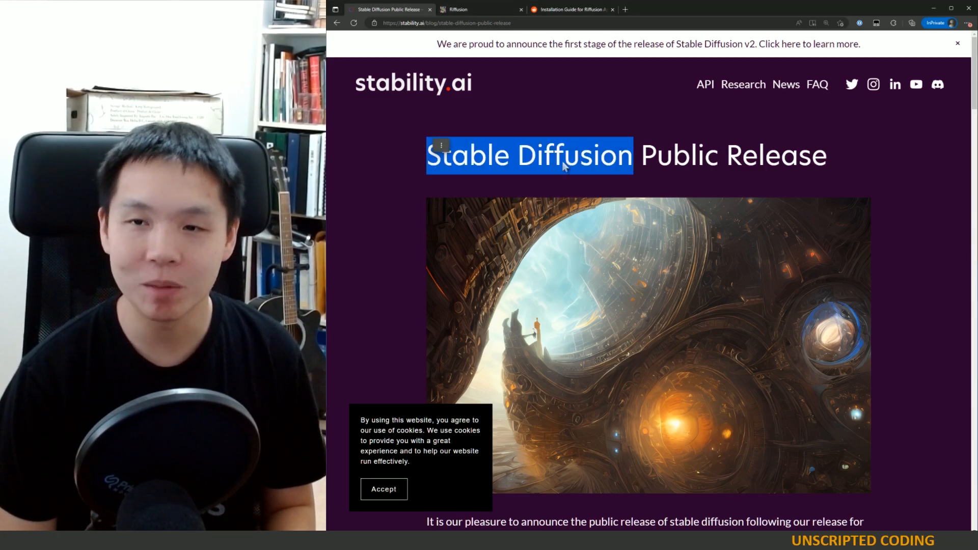
# Step: Glance at the Riffusion site, return to the Stable Diffusion release post and accept its cookie notice
pyautogui.click(406, 150)
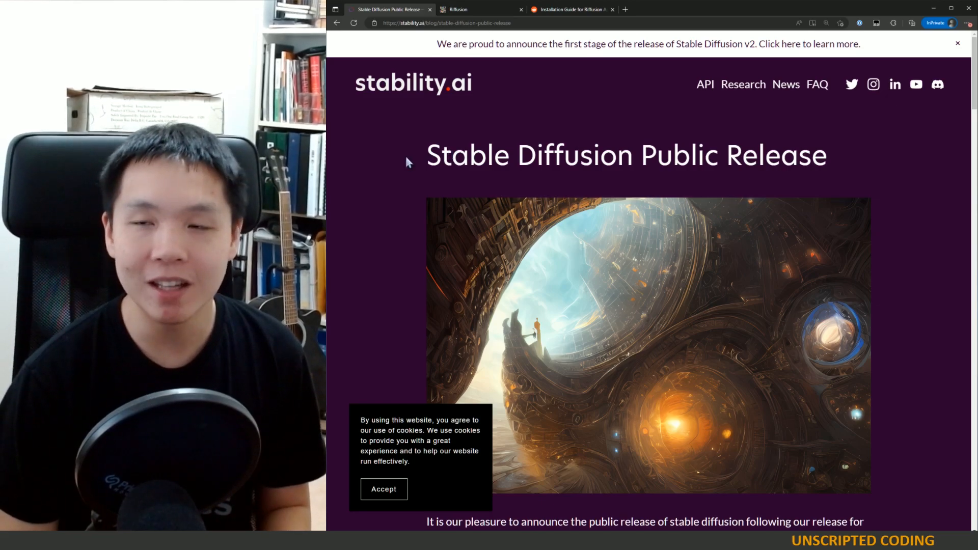
pyautogui.moveTo(417, 236)
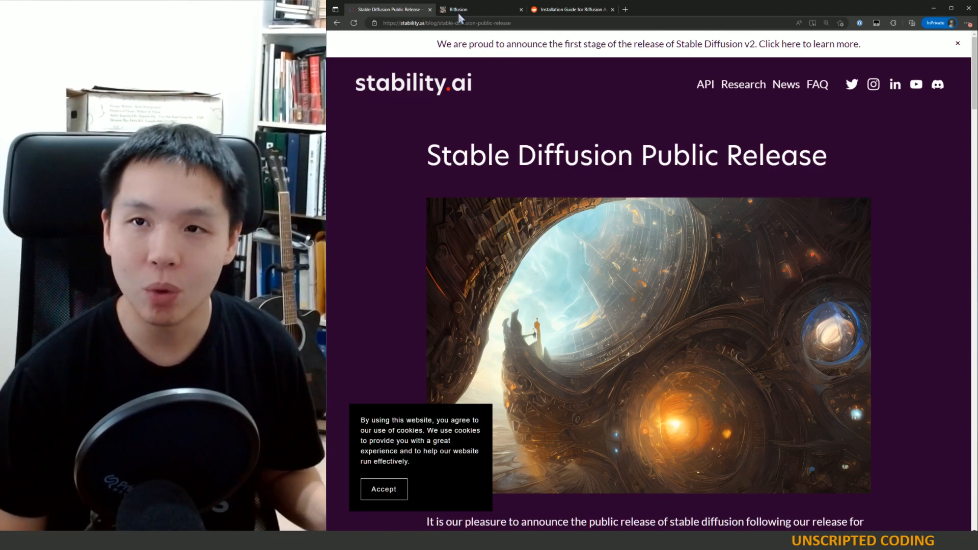
pyautogui.click(480, 9)
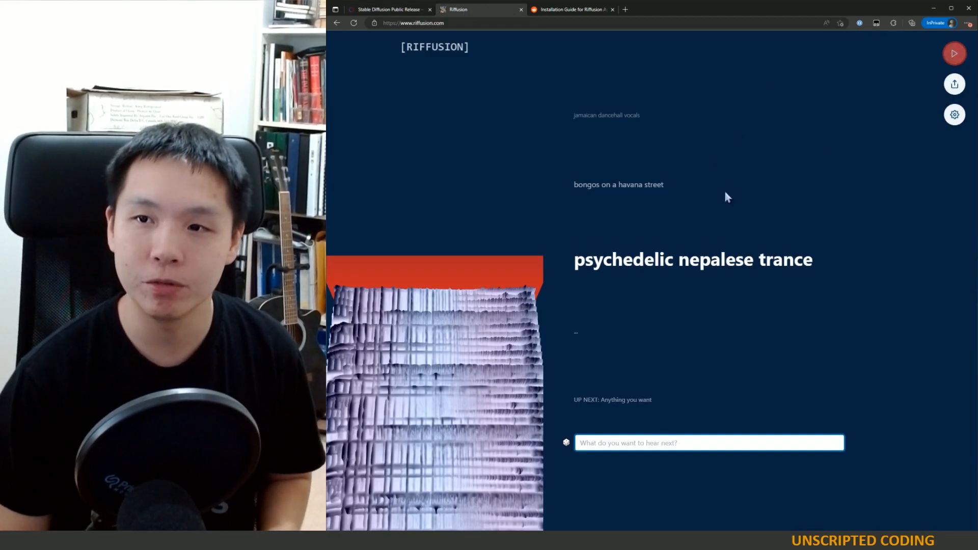
pyautogui.click(387, 9)
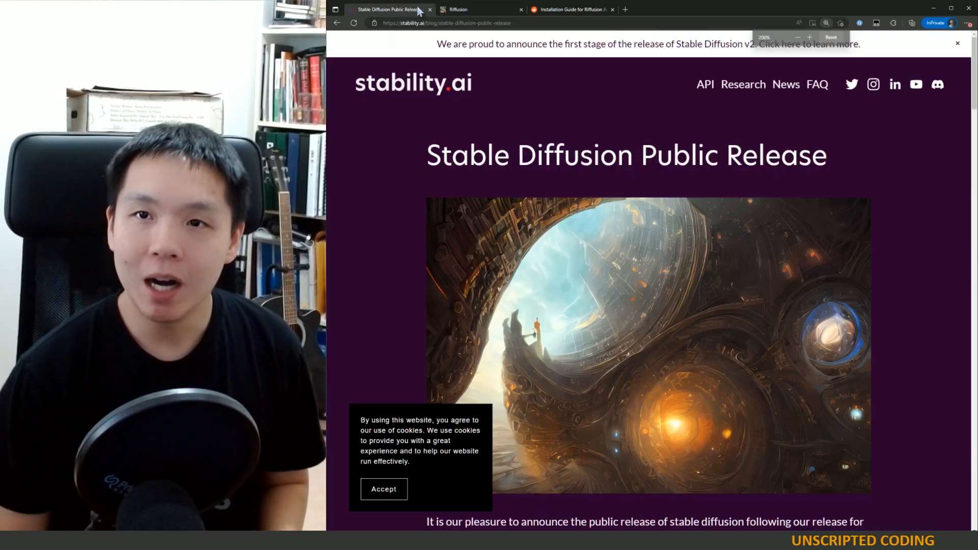
pyautogui.moveTo(784, 282)
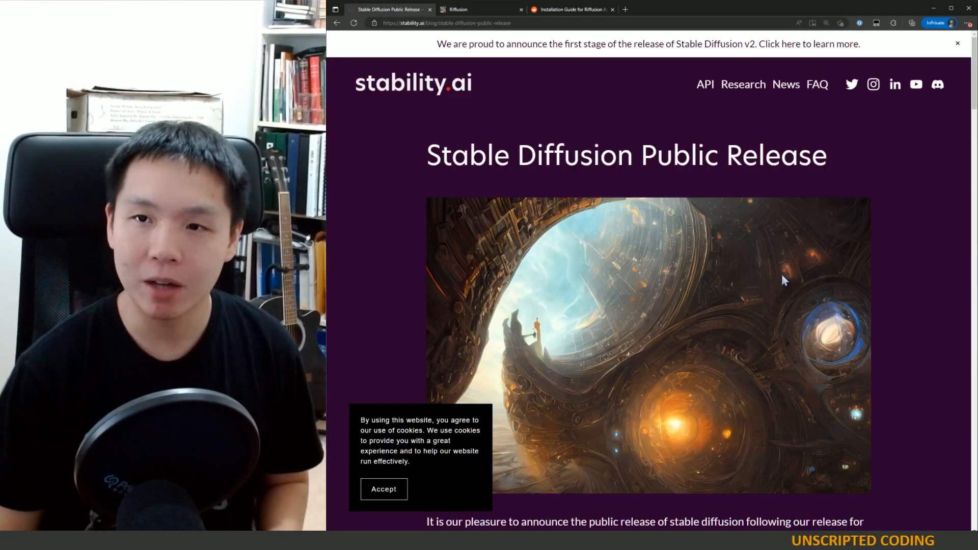
pyautogui.moveTo(686, 299)
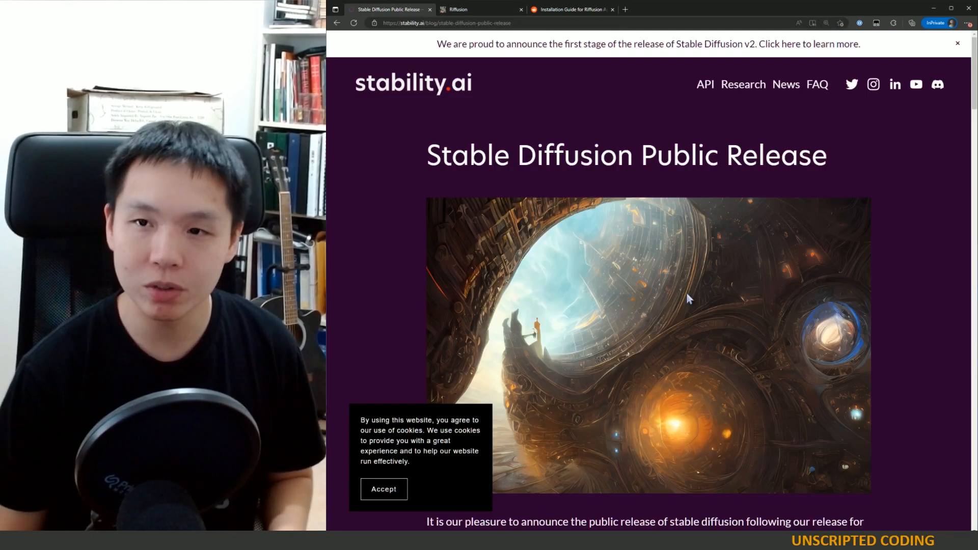
pyautogui.scroll(-3)
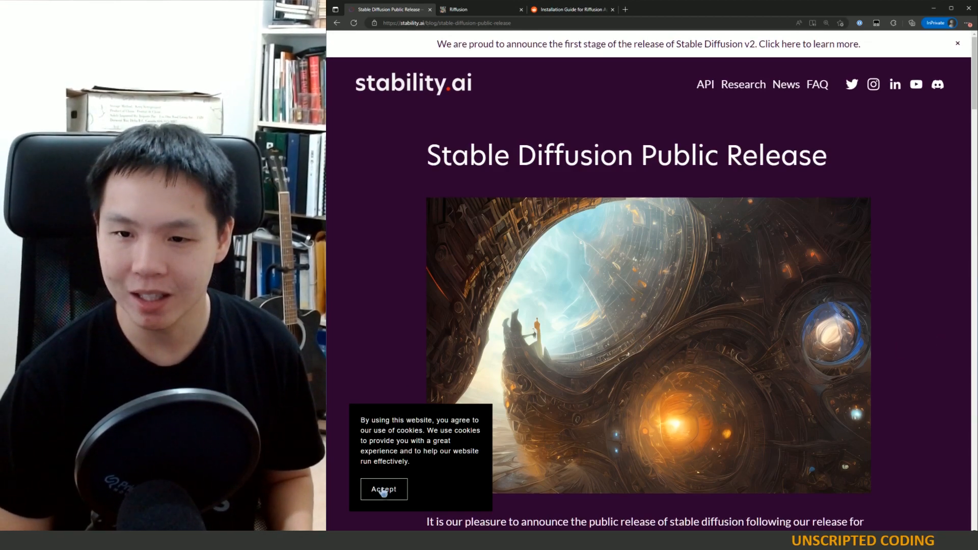
pyautogui.click(384, 490)
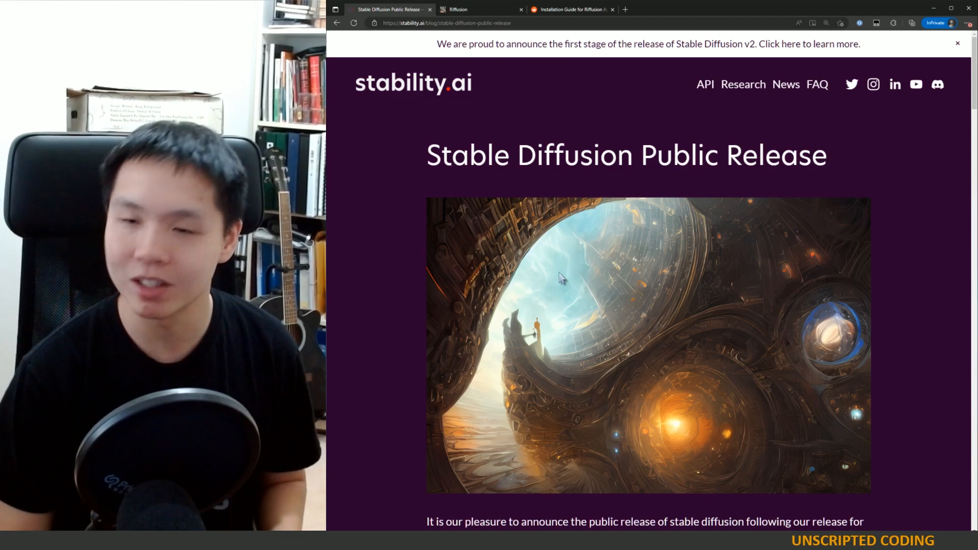
pyautogui.moveTo(774, 488)
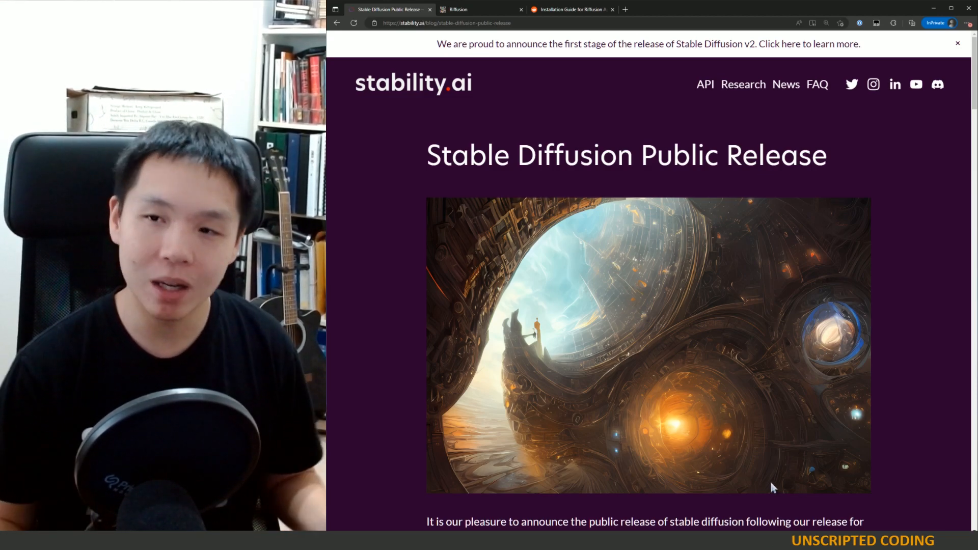
# Step: Browse down through the Stable Diffusion Public Release post and back toward the top
pyautogui.scroll(-3)
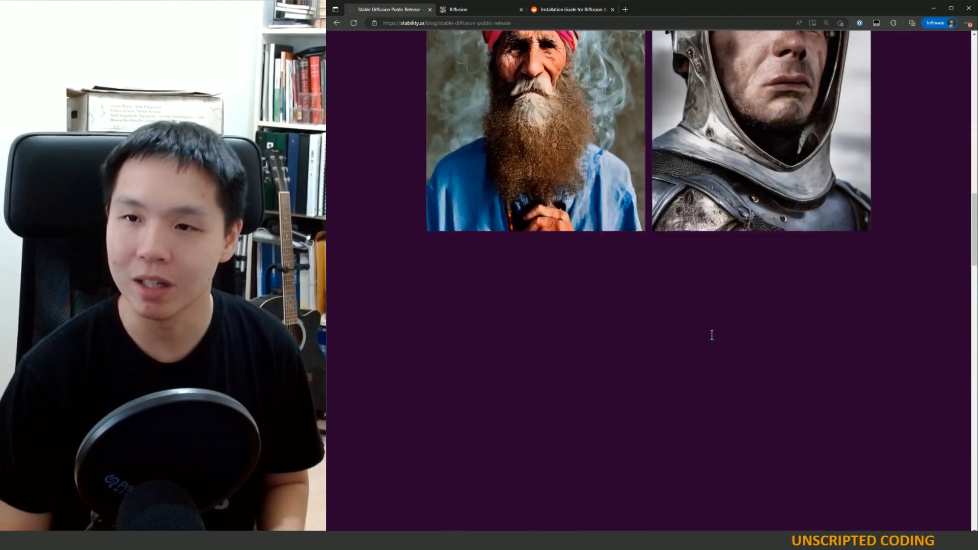
pyautogui.scroll(-3)
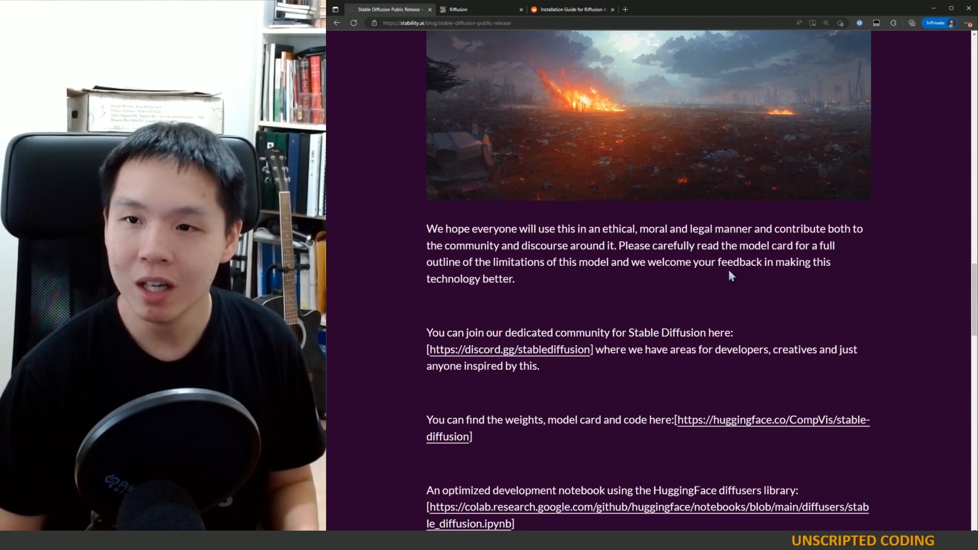
pyautogui.scroll(3)
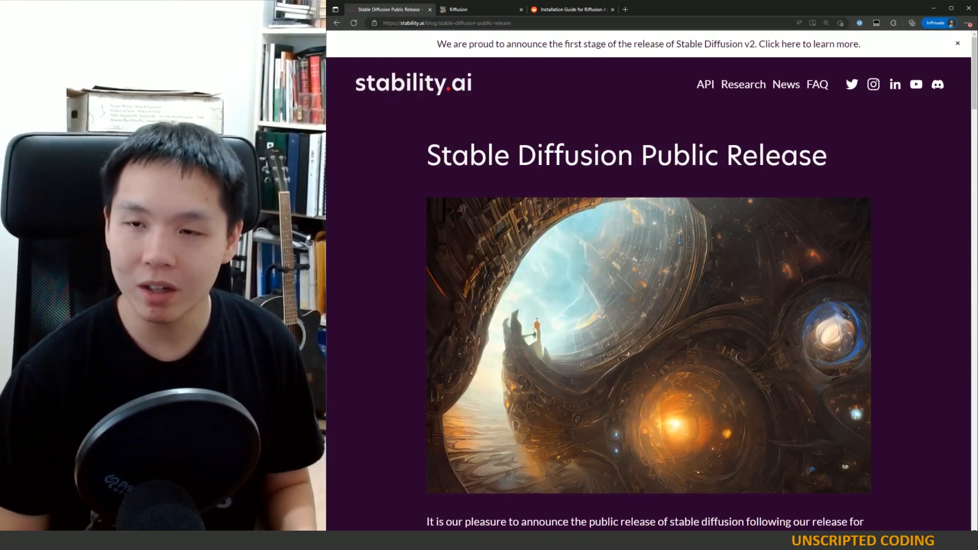
# Step: Switch to the Riffusion music site, zoom the page out and scroll down its content
pyautogui.click(459, 9)
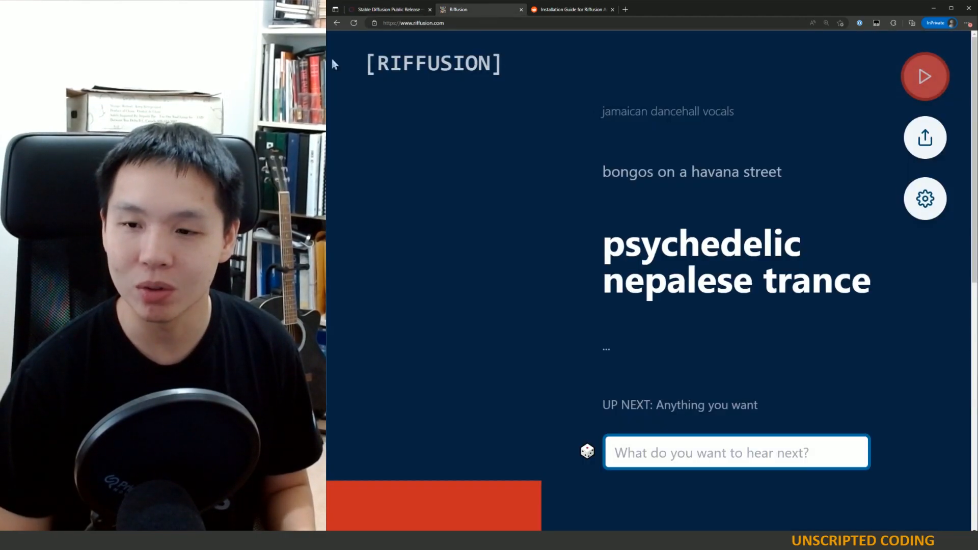
pyautogui.press('ctrl+=')
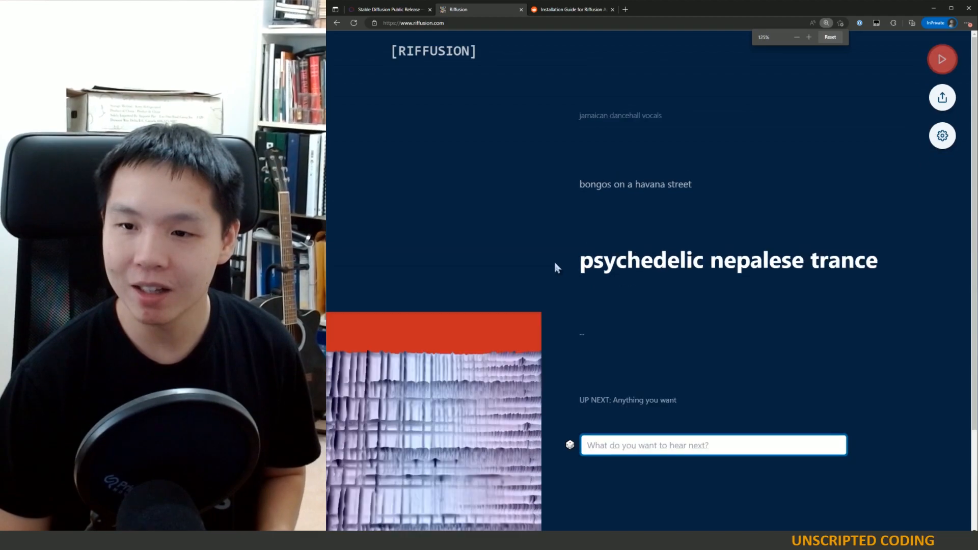
pyautogui.scroll(-3)
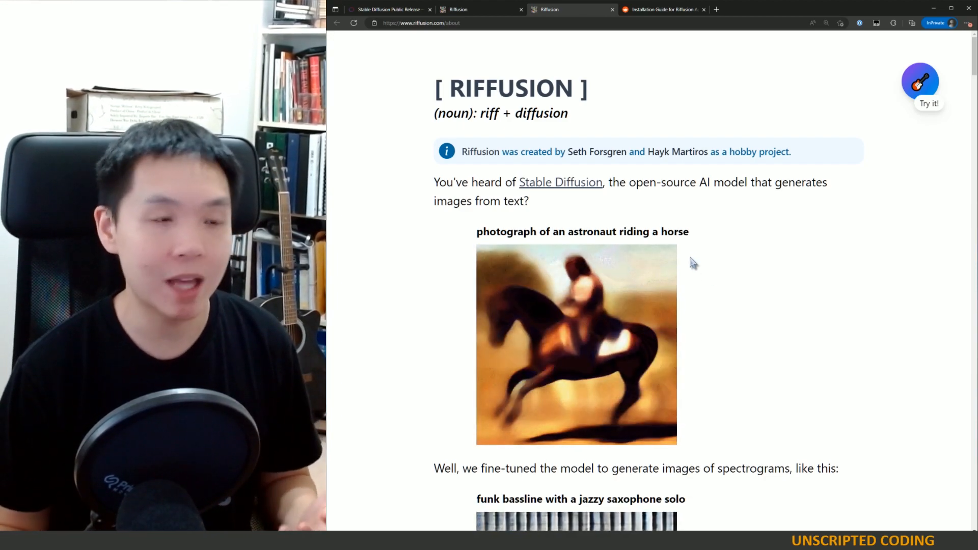
# Step: Read through the About page's spectrogram and STFT explanations down to the bottom
pyautogui.scroll(-3)
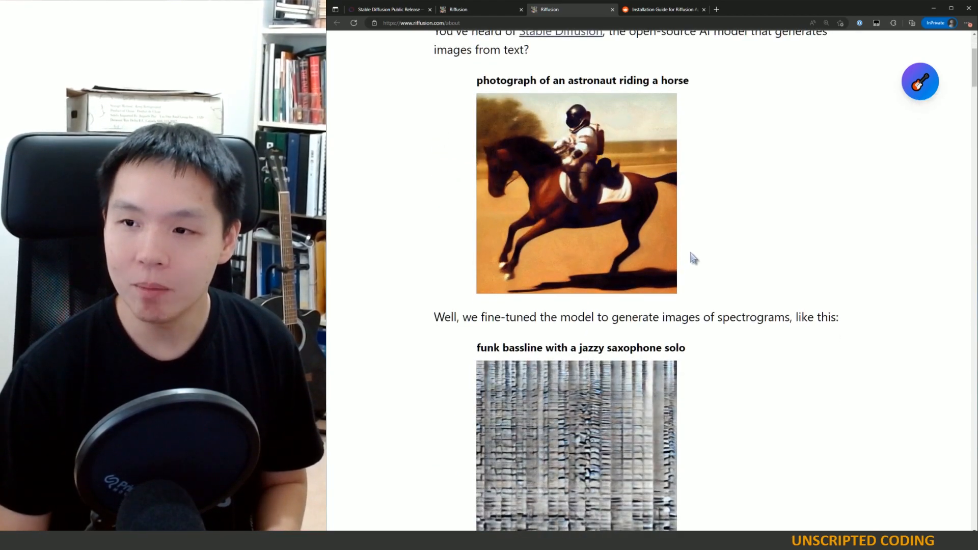
pyautogui.scroll(3)
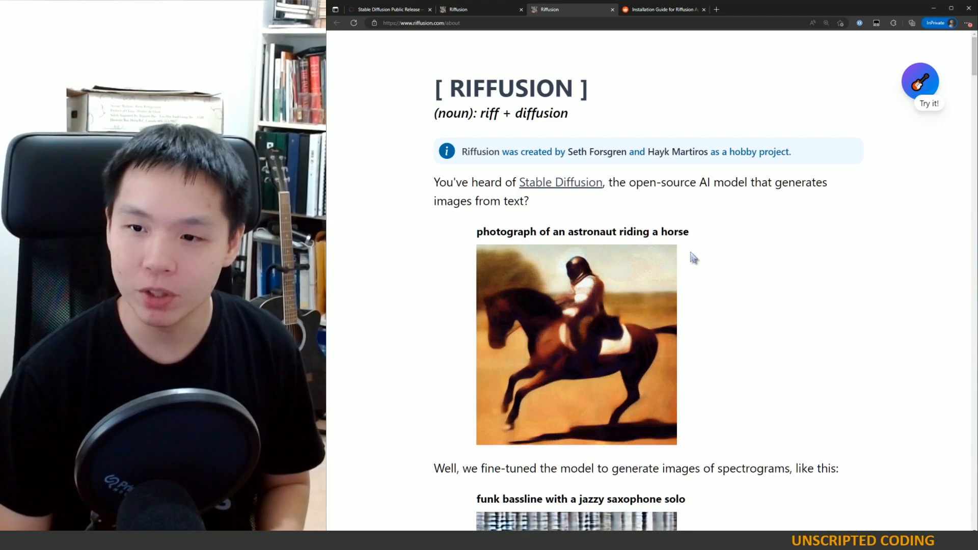
pyautogui.scroll(-3)
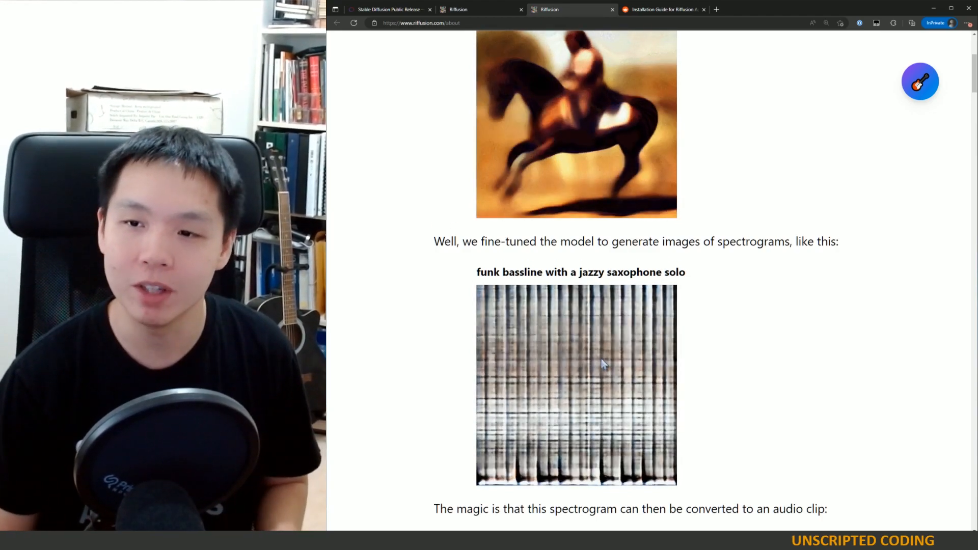
pyautogui.scroll(-3)
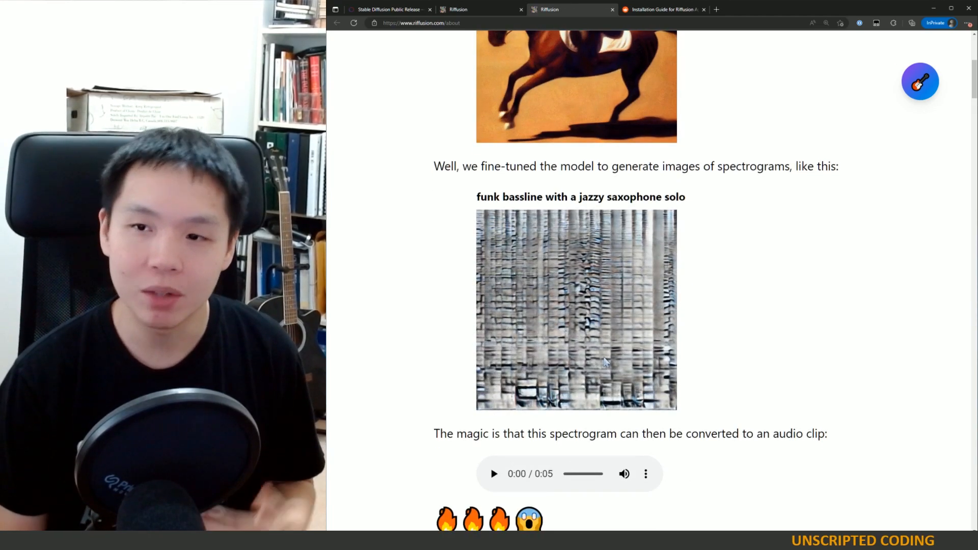
pyautogui.scroll(-3)
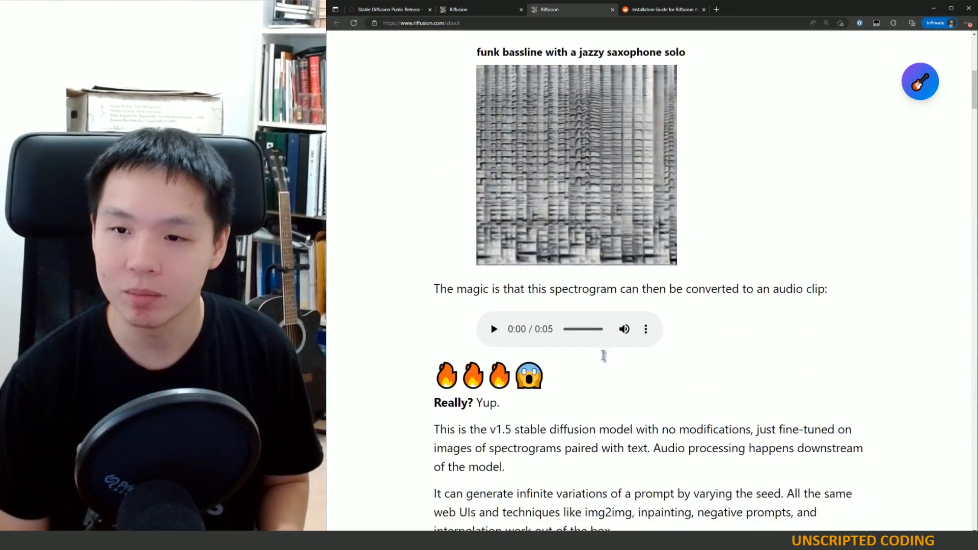
pyautogui.scroll(-3)
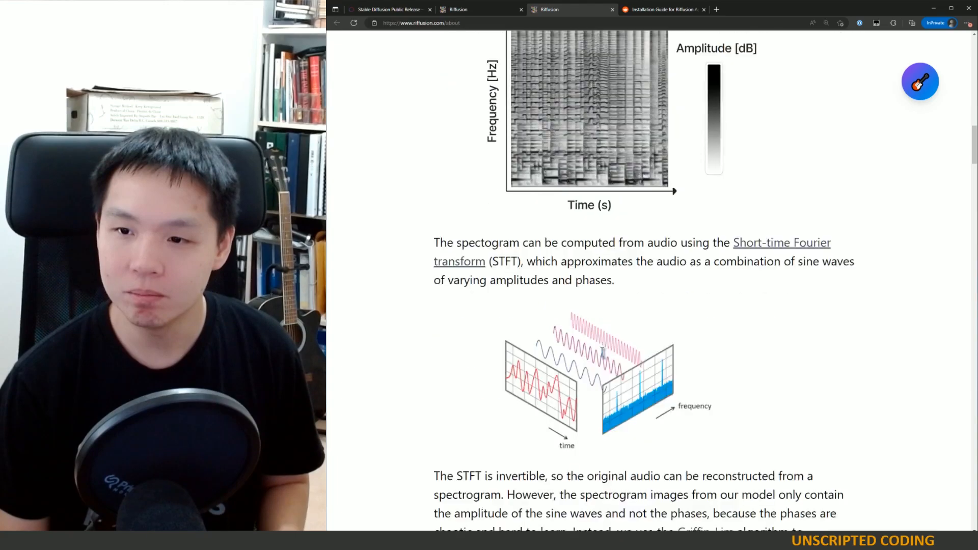
pyautogui.scroll(-3)
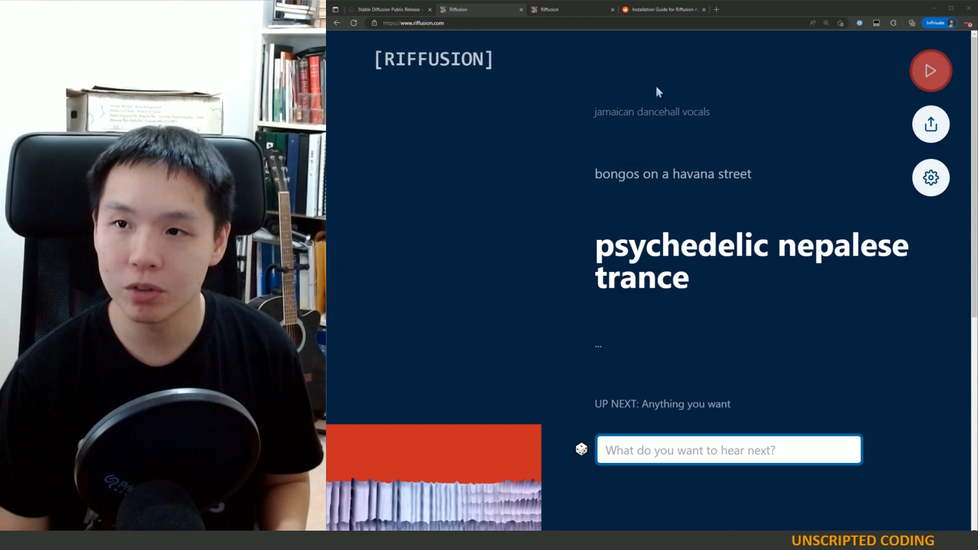
# Step: Return to the riffusion.com player, look at its Settings and Share-your-riff dialogs, then cancel back to the player
pyautogui.scroll(-3)
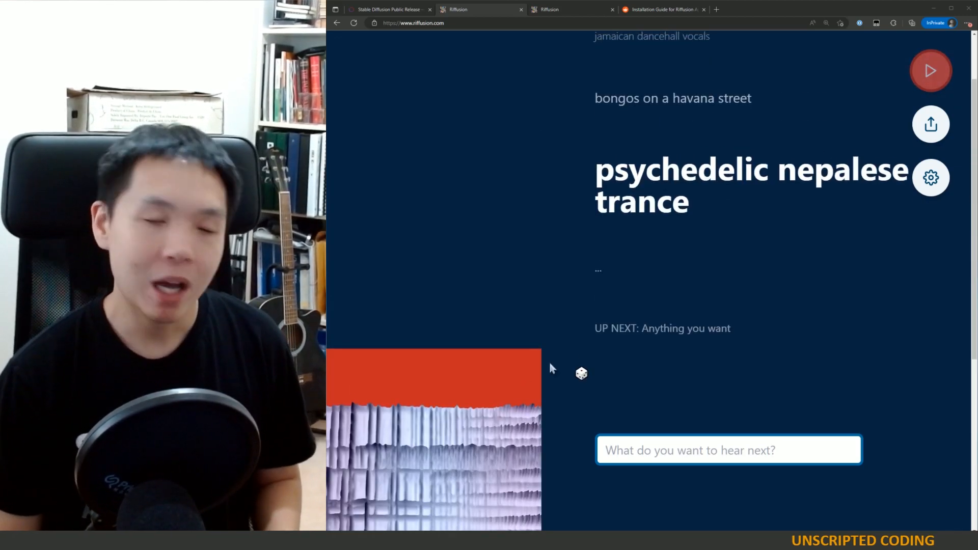
pyautogui.click(664, 9)
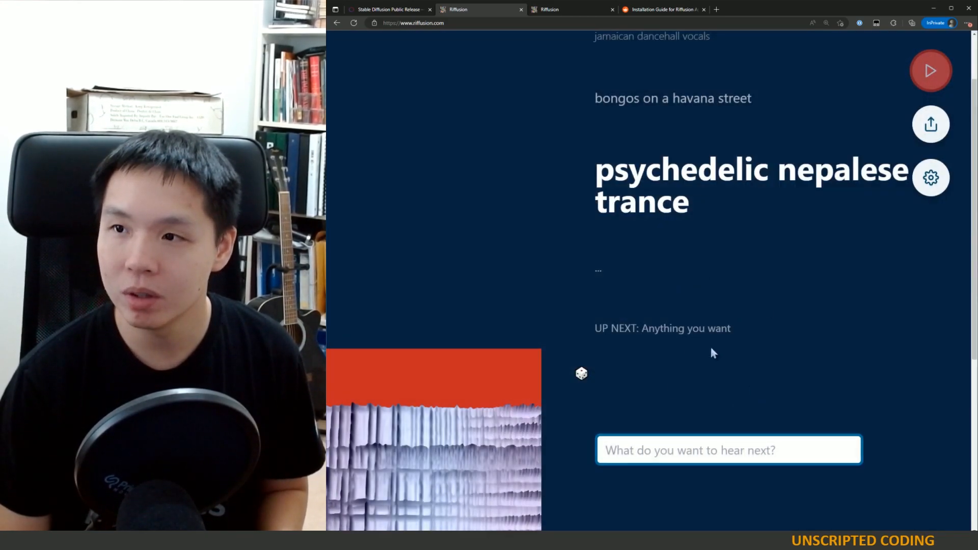
pyautogui.click(931, 177)
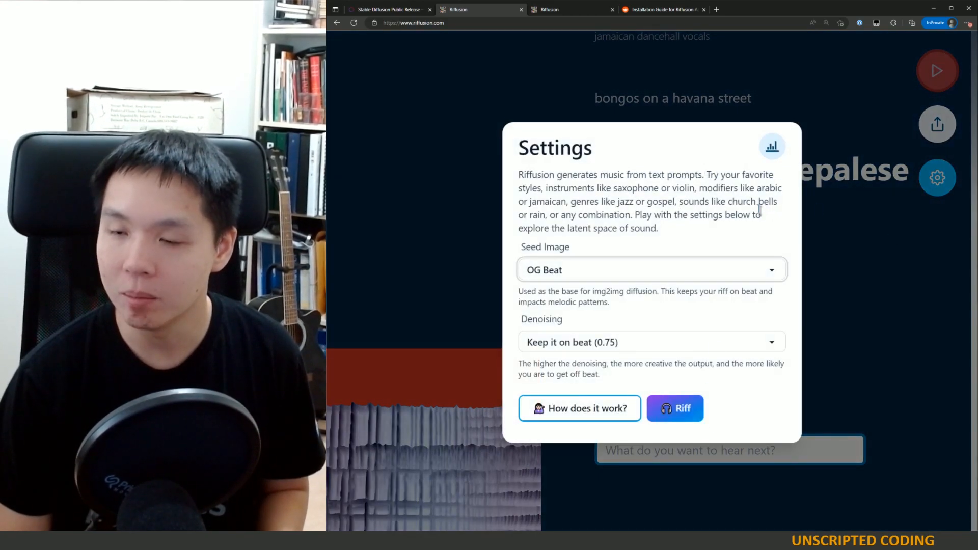
pyautogui.moveTo(627, 140)
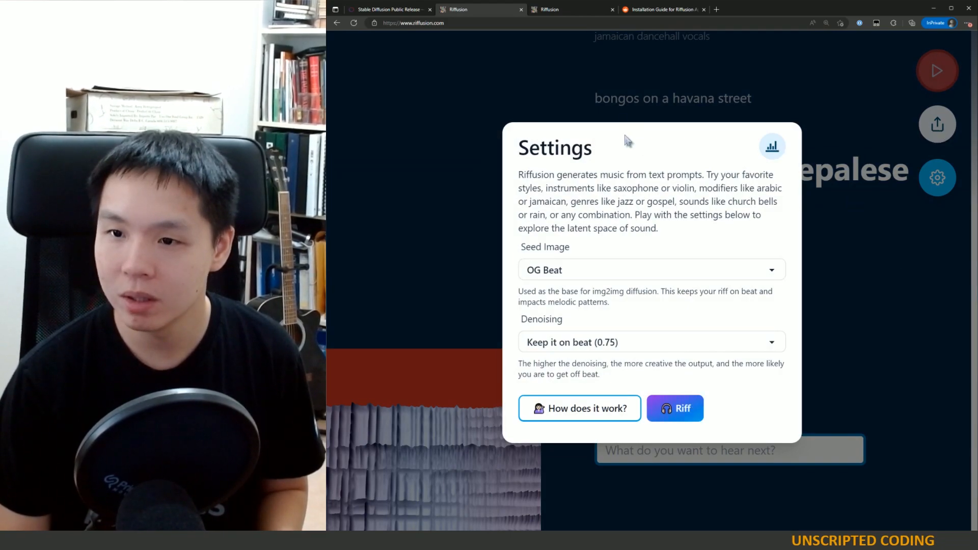
pyautogui.click(937, 123)
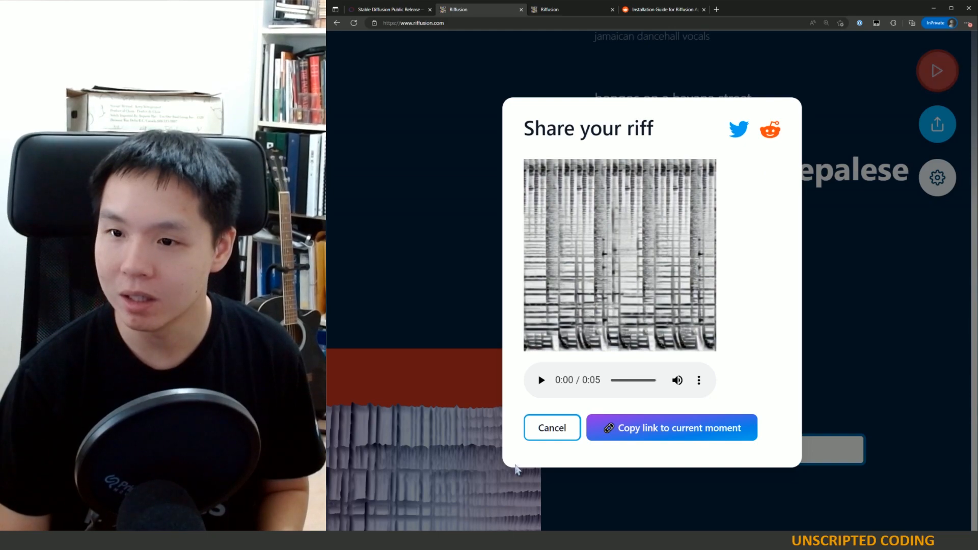
pyautogui.click(552, 427)
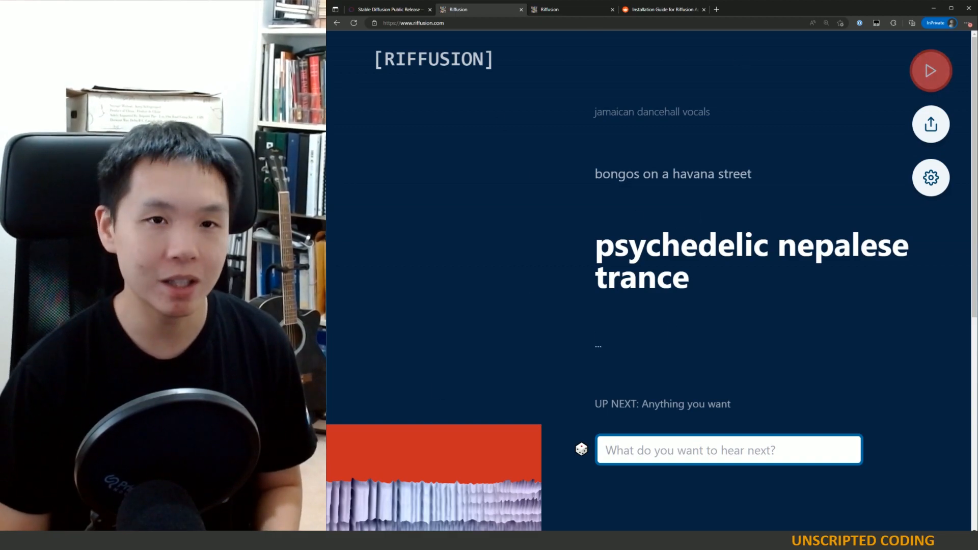
pyautogui.moveTo(664, 185)
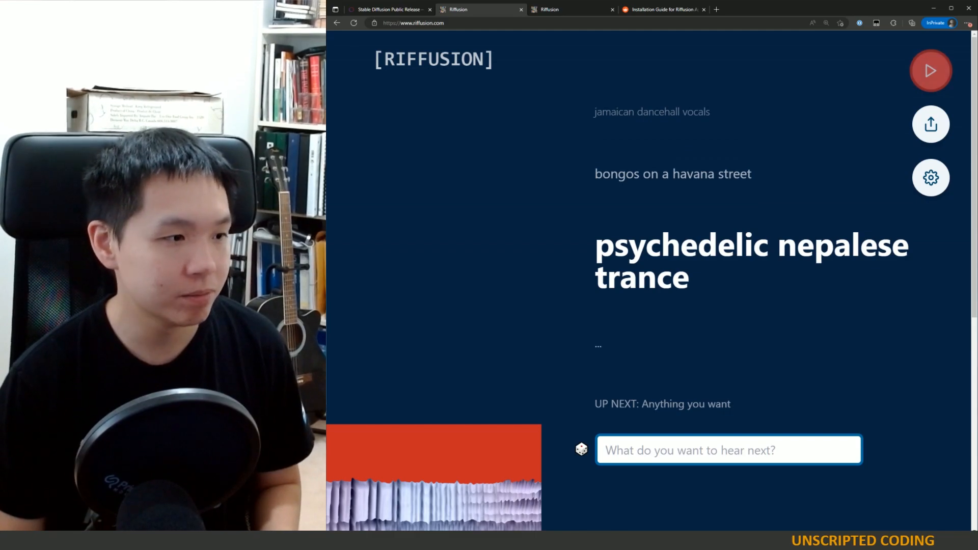
# Step: Jump to the bongos on a havana street and emotional disco prompts, playing each one
pyautogui.click(930, 70)
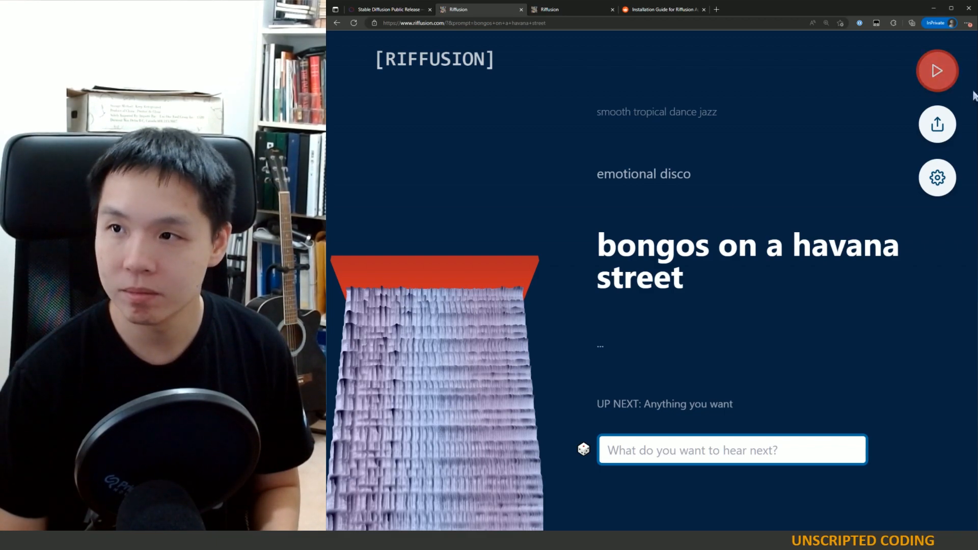
pyautogui.click(936, 70)
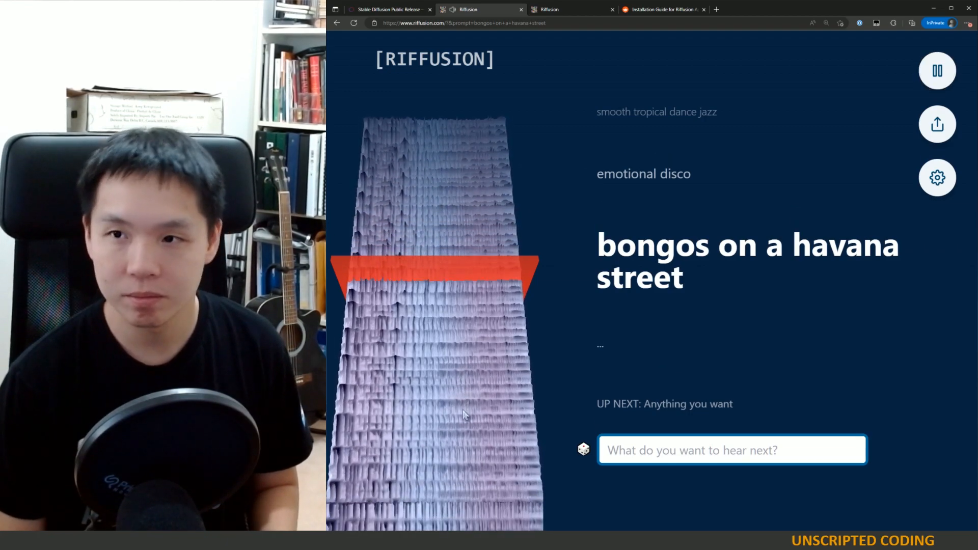
pyautogui.click(937, 70)
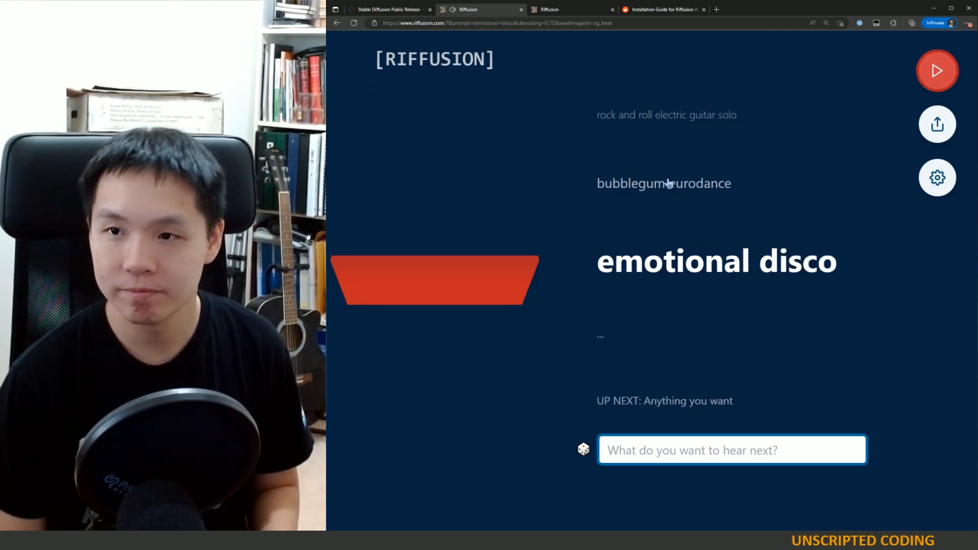
pyautogui.click(936, 70)
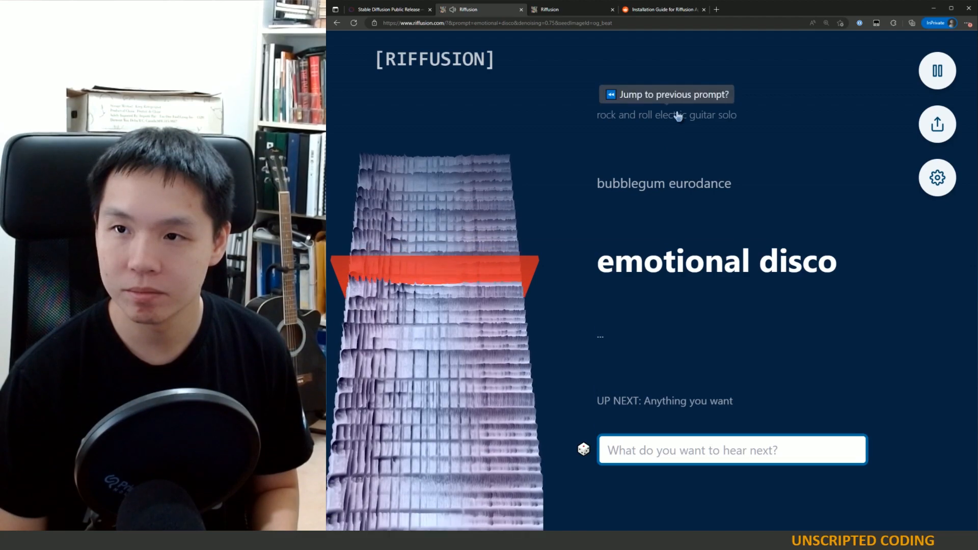
# Step: Go back to the rock and roll electric guitar solo prompt, play it, then pause playback
pyautogui.click(667, 94)
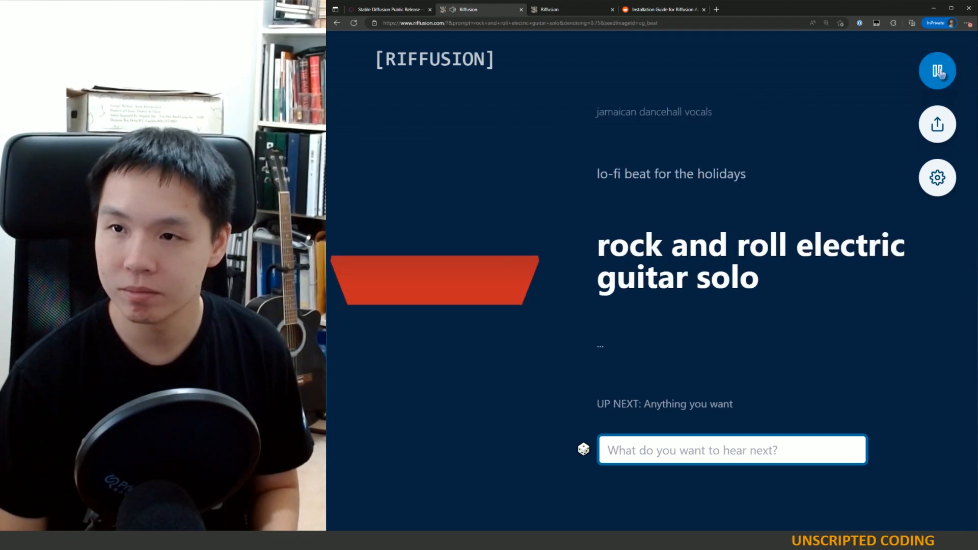
pyautogui.click(938, 70)
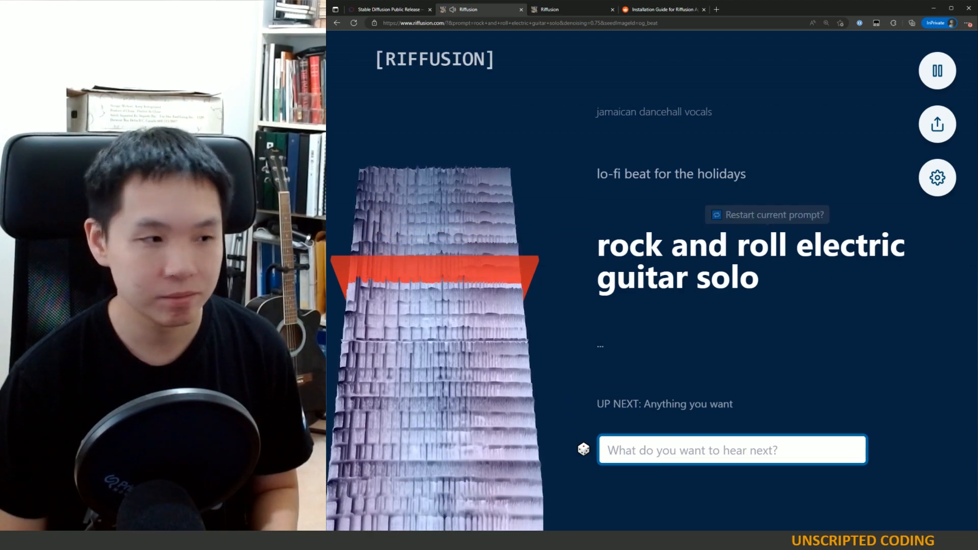
pyautogui.click(937, 70)
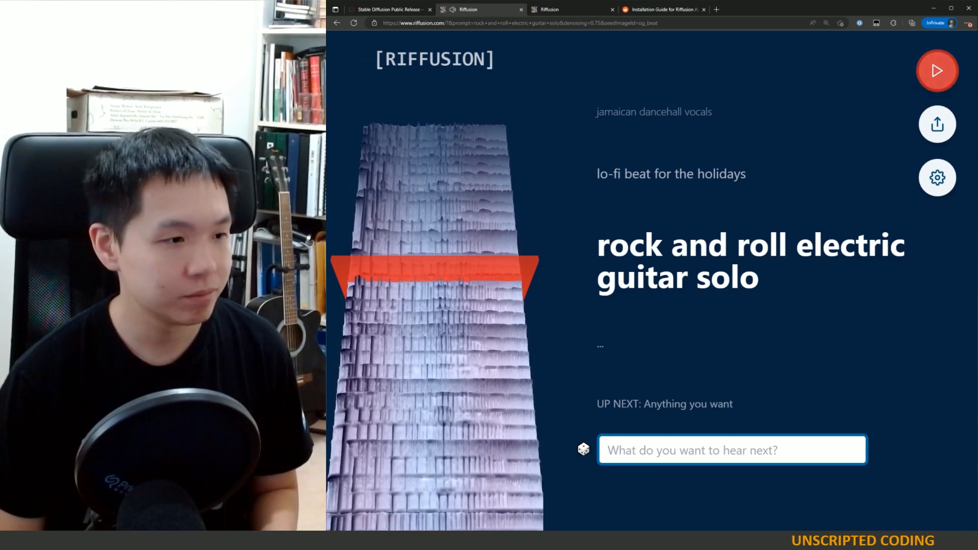
pyautogui.moveTo(796, 209)
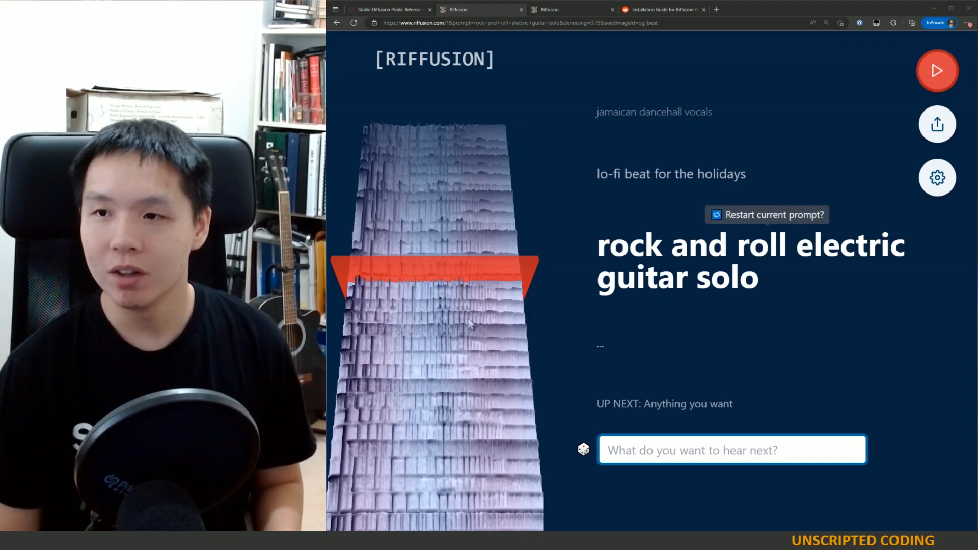
pyautogui.moveTo(791, 329)
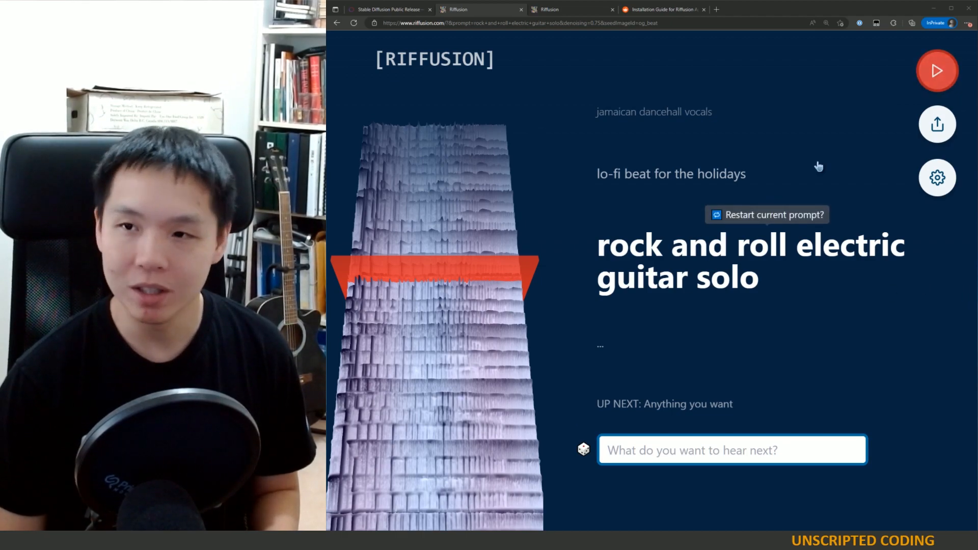
pyautogui.moveTo(793, 154)
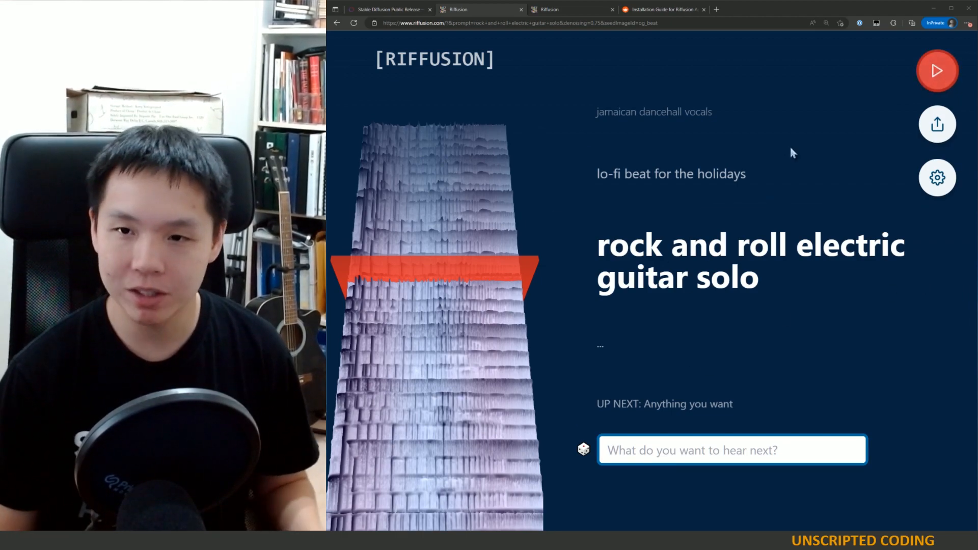
pyautogui.click(732, 449)
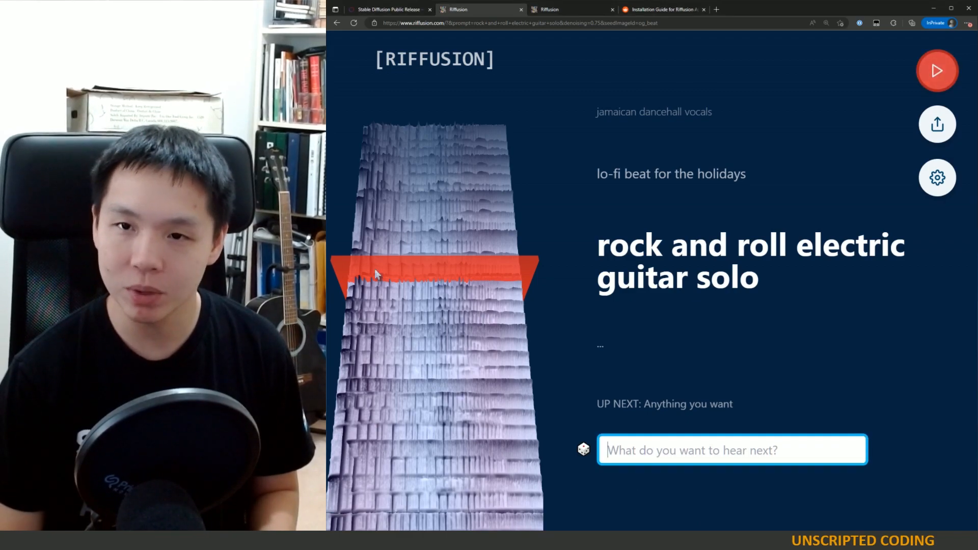
pyautogui.moveTo(521, 477)
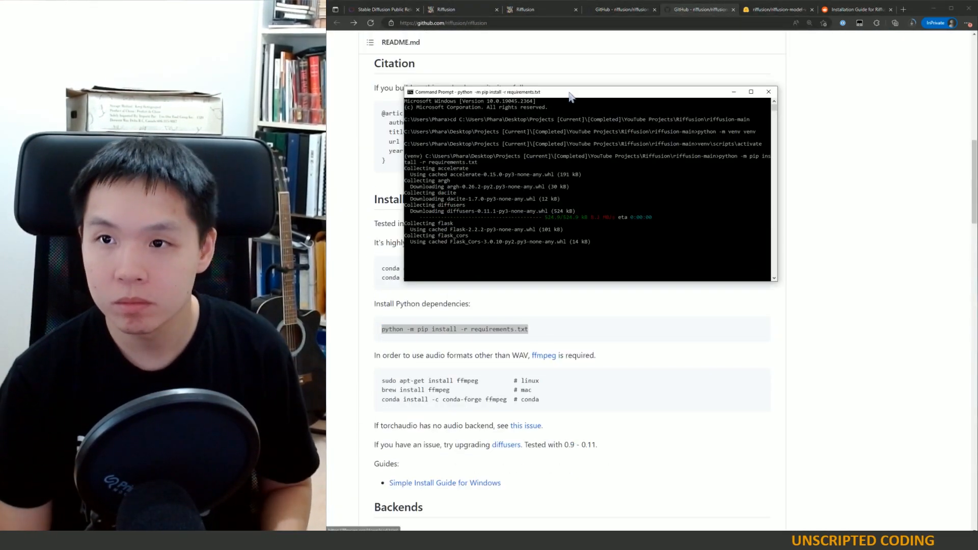
# Step: Check the Command Prompt where npm run dev failed with an Unexpected token error, then another tab
pyautogui.click(858, 9)
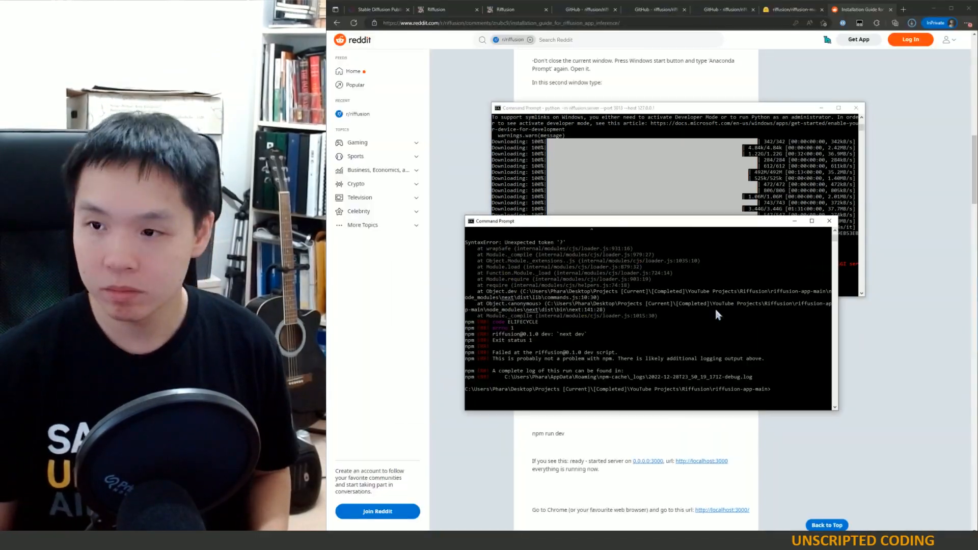
pyautogui.click(585, 9)
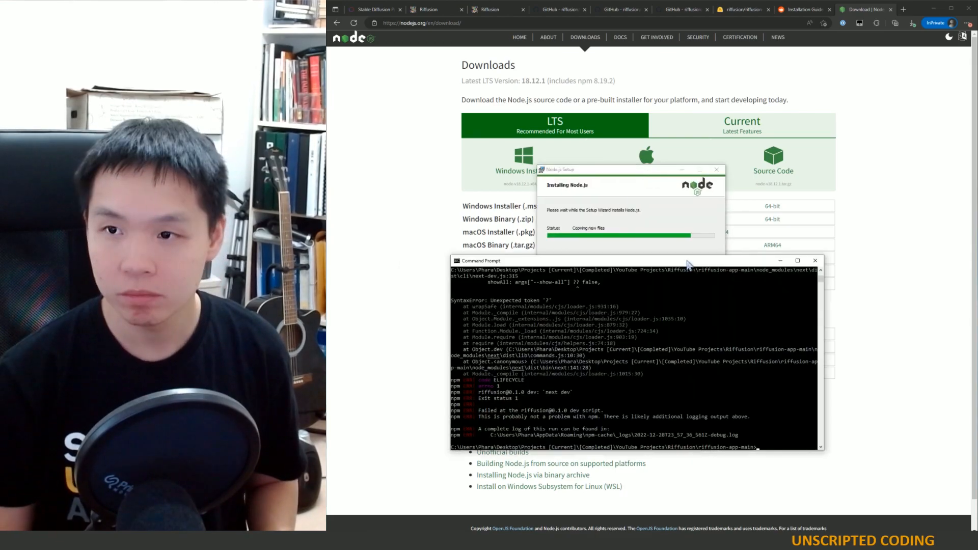
# Step: Bring the Node.js installer window forward while it copies files
pyautogui.click(805, 9)
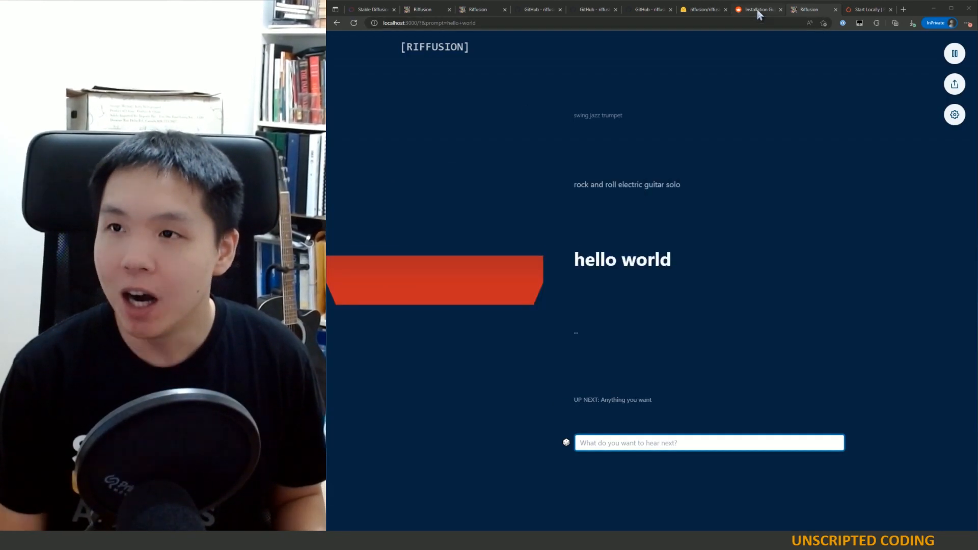
# Step: Review the Reddit Riffusion installation guide, then move to the riffusion GitHub repository
pyautogui.click(757, 10)
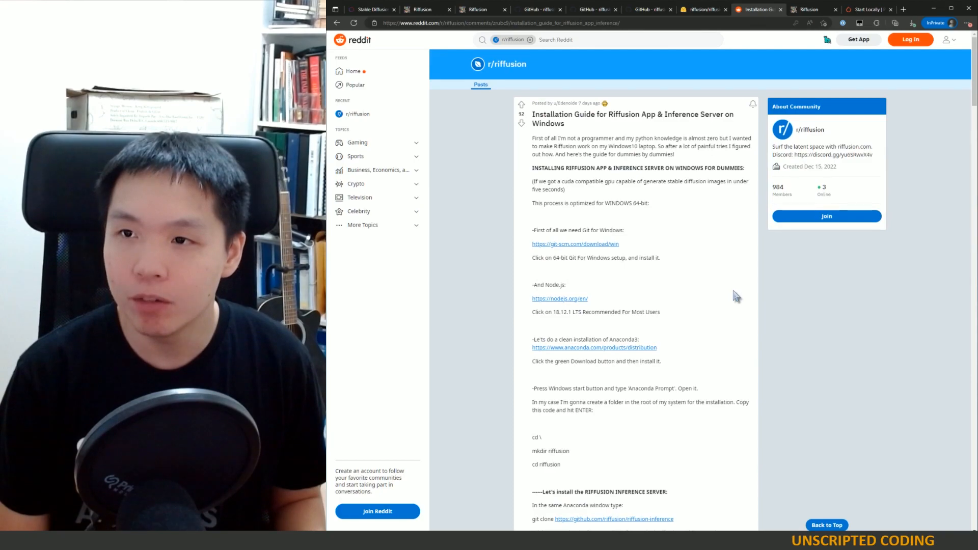
pyautogui.moveTo(677, 138)
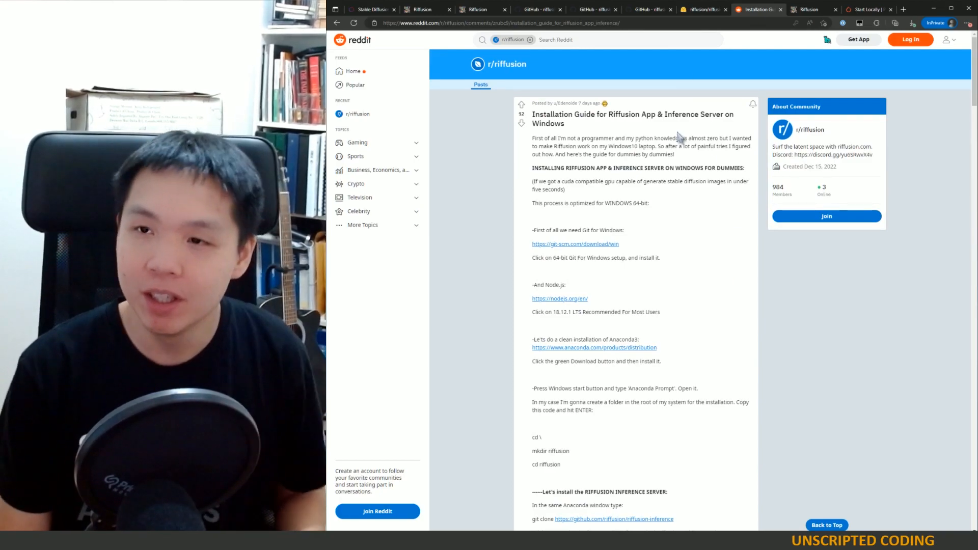
pyautogui.doubleClick(630, 114)
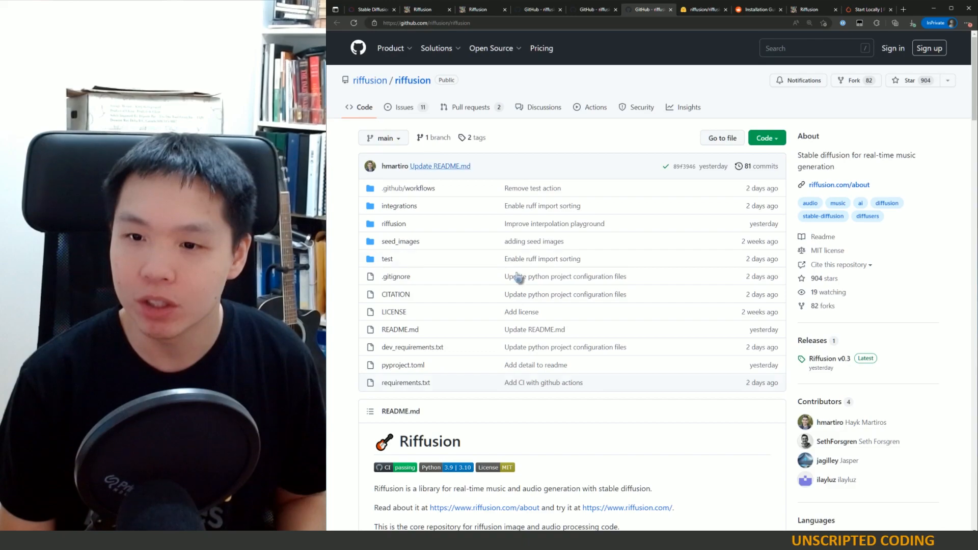
# Step: Read the README's Install section, highlighting the pip install requirements command
pyautogui.scroll(-3)
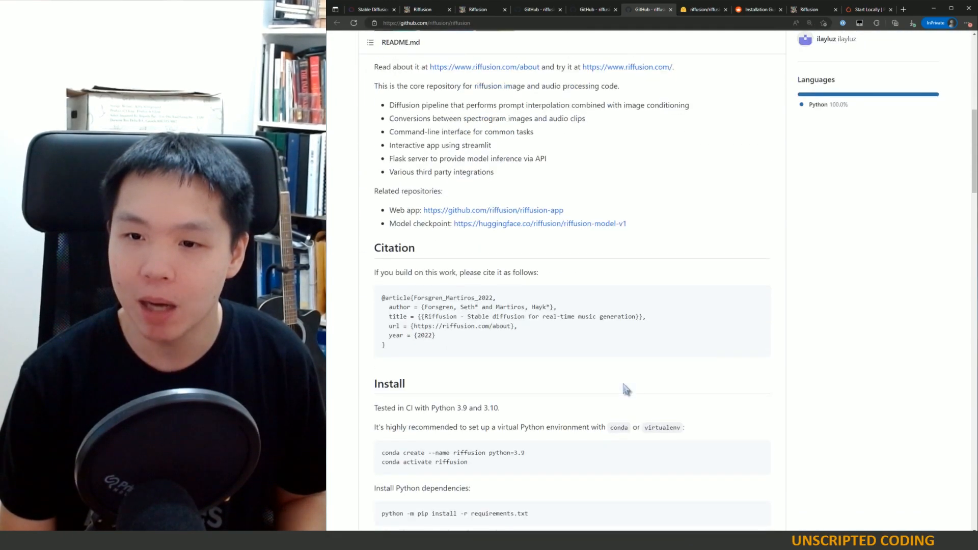
pyautogui.scroll(-3)
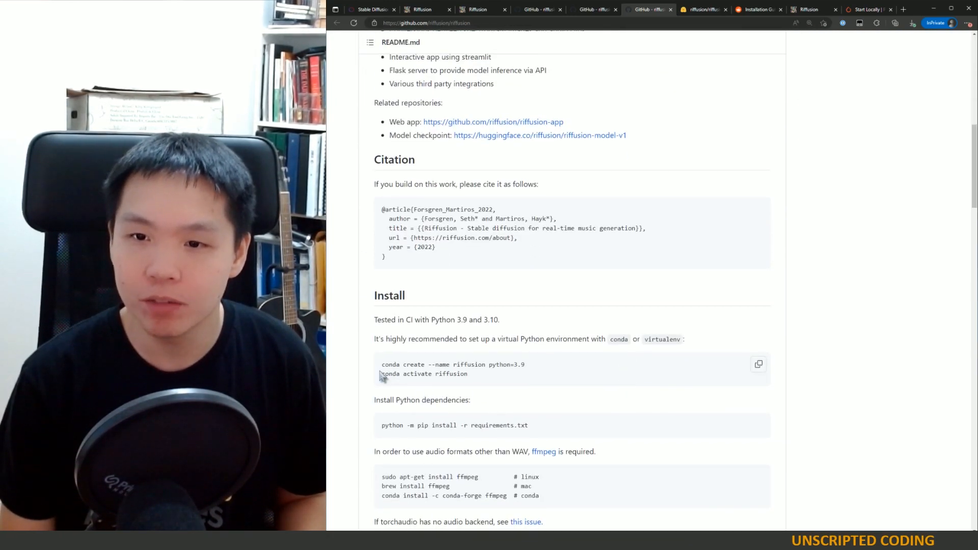
pyautogui.moveTo(389, 425); pyautogui.dragTo(499, 425)
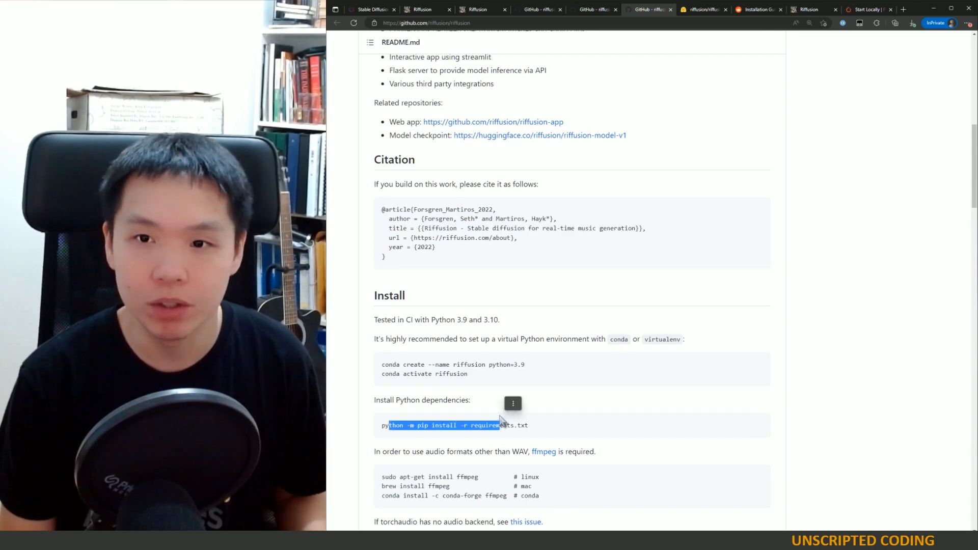
pyautogui.scroll(3)
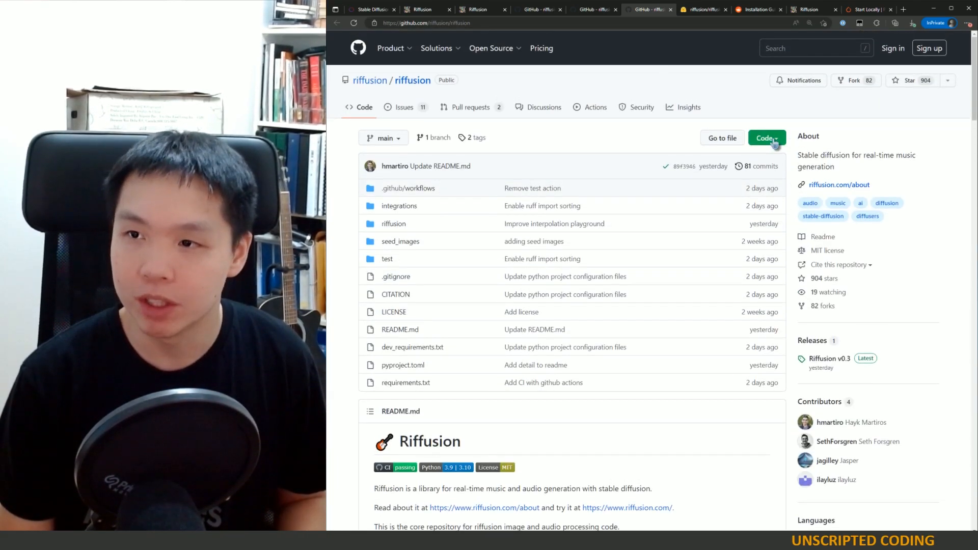
pyautogui.scroll(-3)
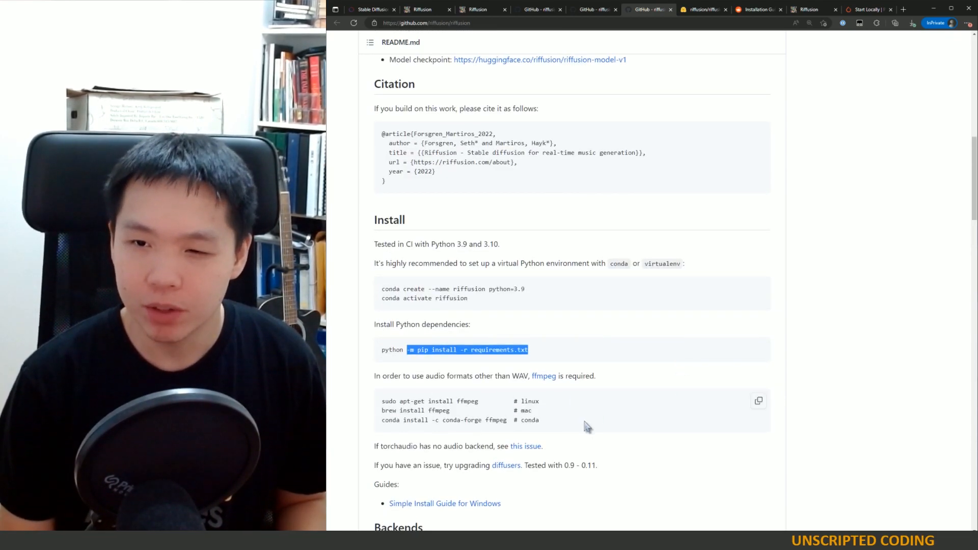
# Step: Highlight the torch.cuda.is_available() check in Backends, then switch to the local Riffusion app showing hello world
pyautogui.scroll(-3)
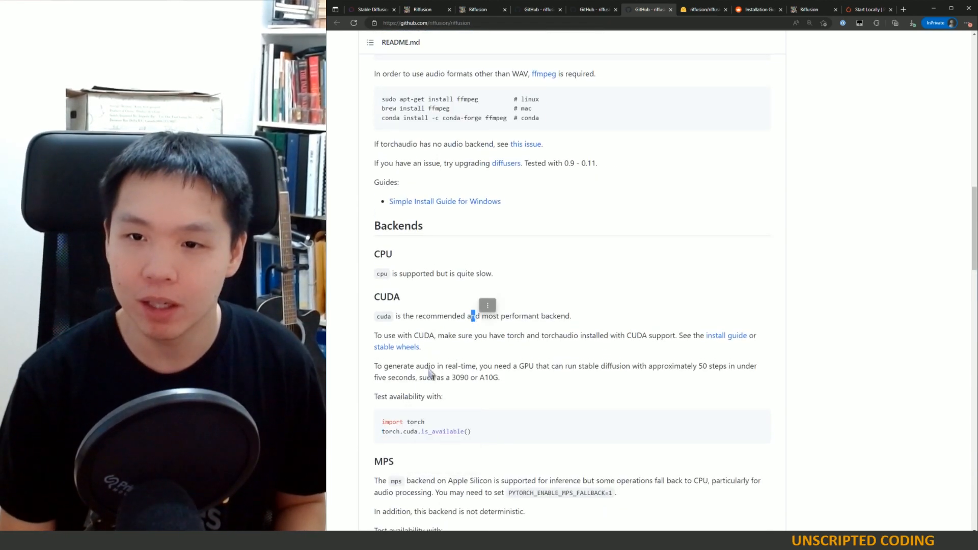
pyautogui.moveTo(382, 421); pyautogui.dragTo(472, 431)
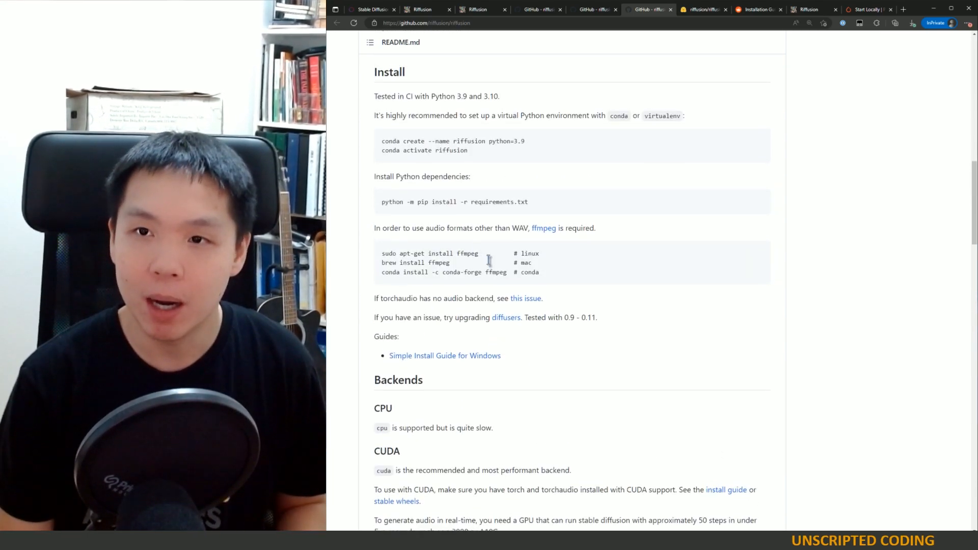
pyautogui.scroll(-3)
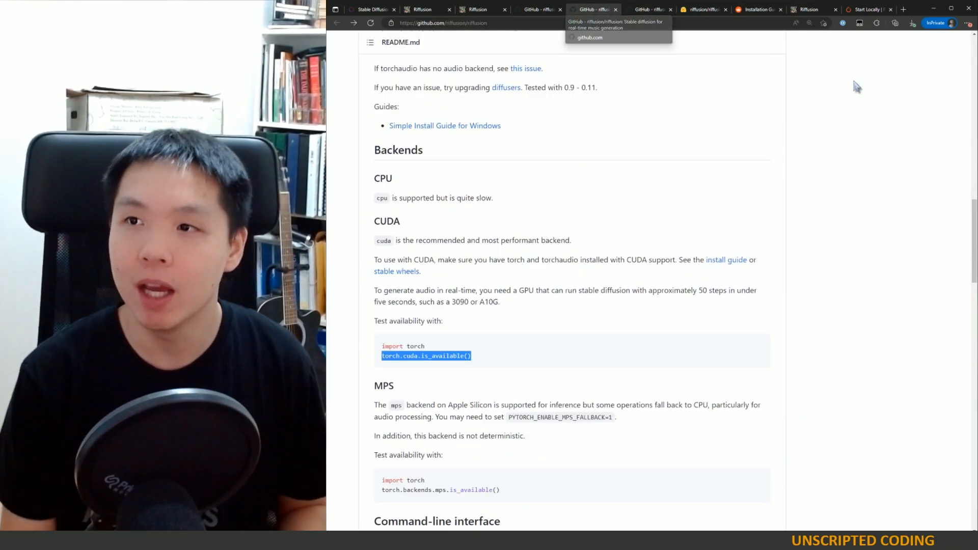
pyautogui.click(809, 9)
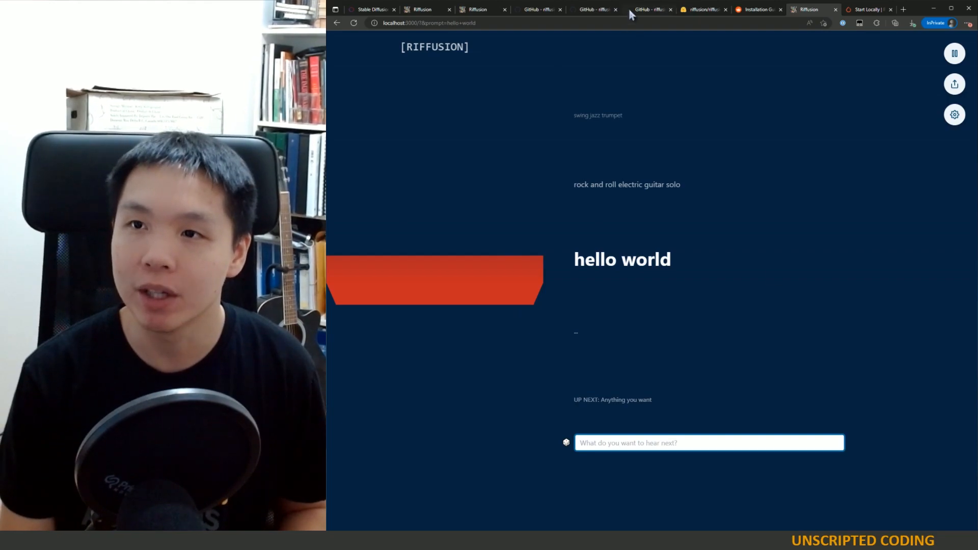
# Step: Read the riffusion-app README's Run and Inference Server sections, then switch to the riffusion repository's Backends section
pyautogui.click(588, 9)
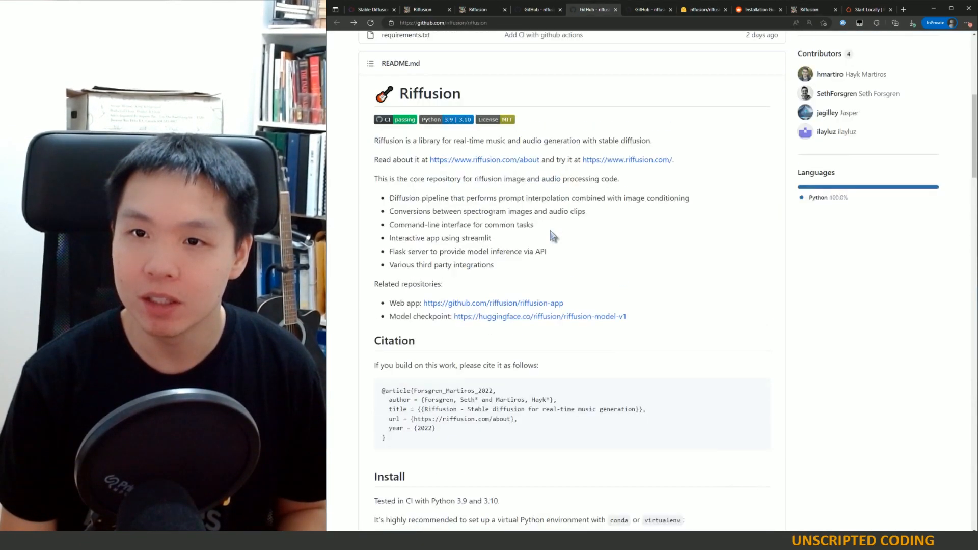
pyautogui.scroll(3)
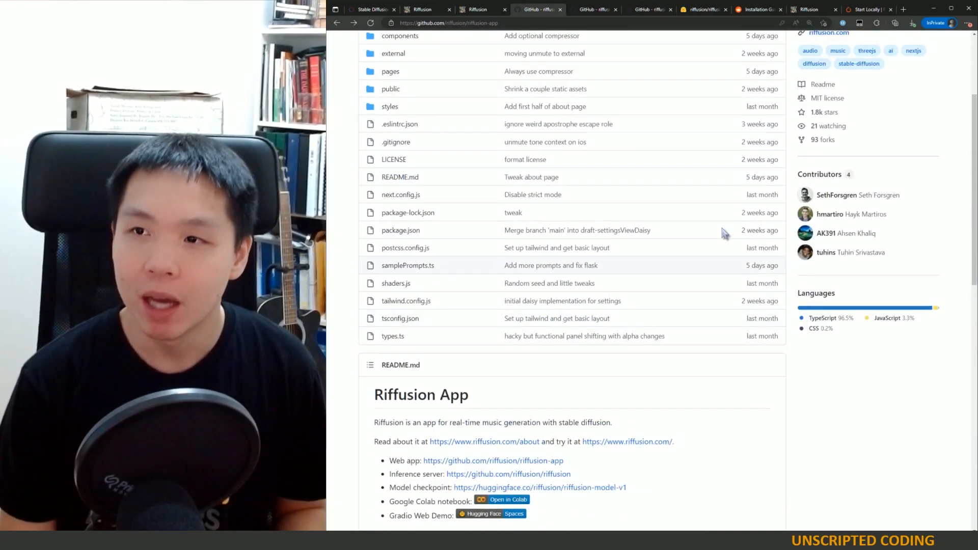
pyautogui.scroll(-3)
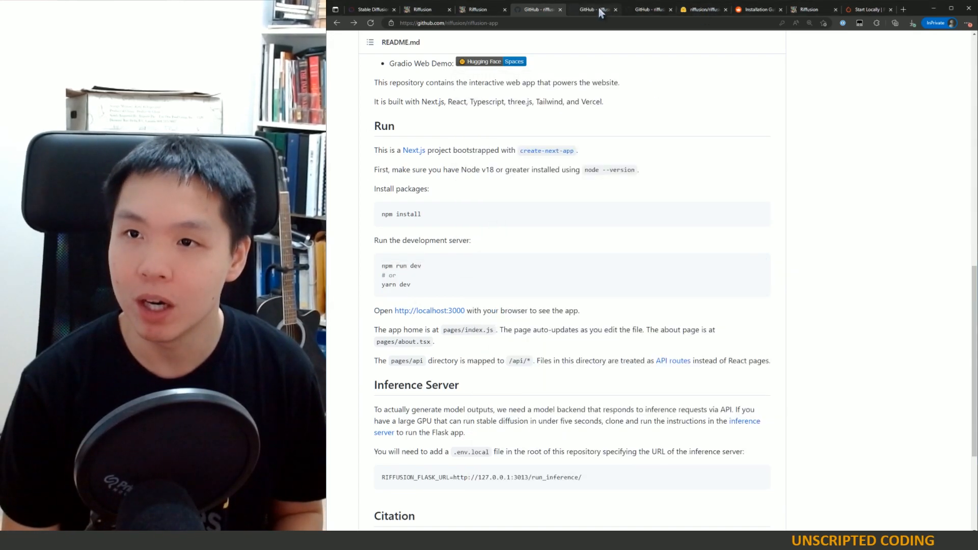
pyautogui.click(593, 9)
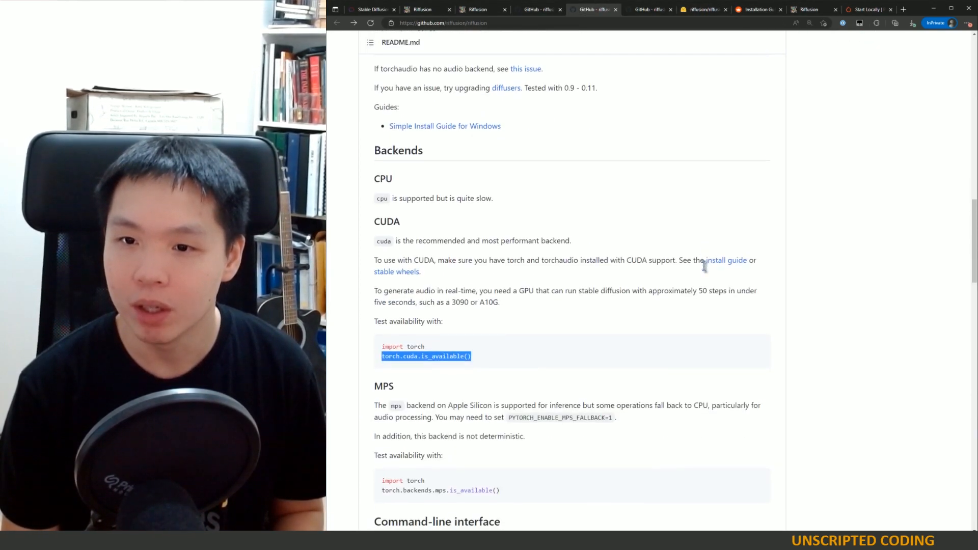
# Step: Scroll the riffusion README down to the 'Run the model server' command
pyautogui.scroll(-3)
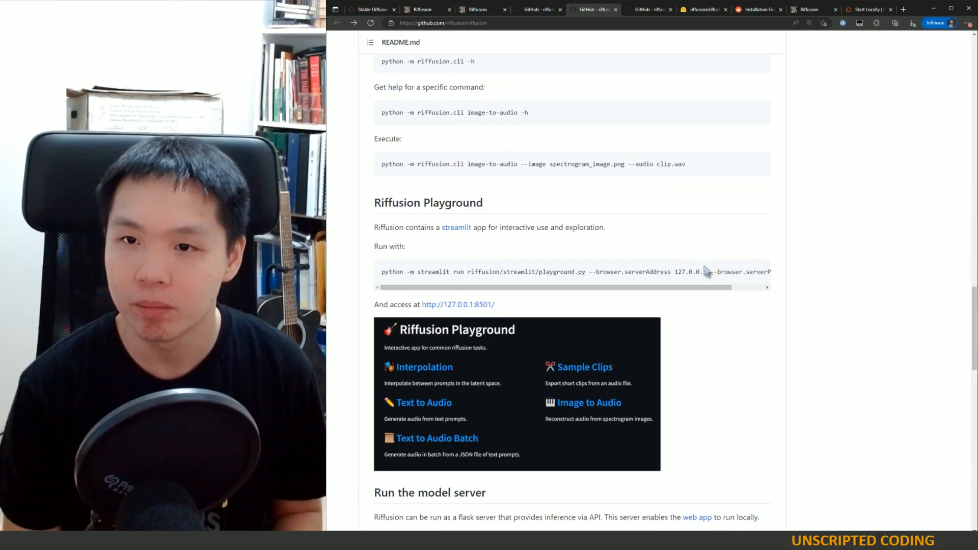
pyautogui.scroll(-3)
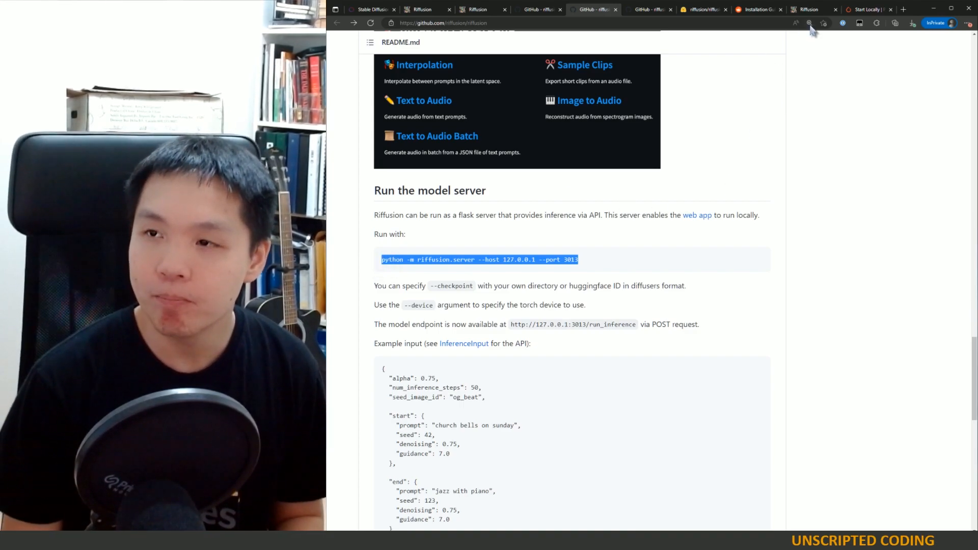
pyautogui.moveTo(809, 23)
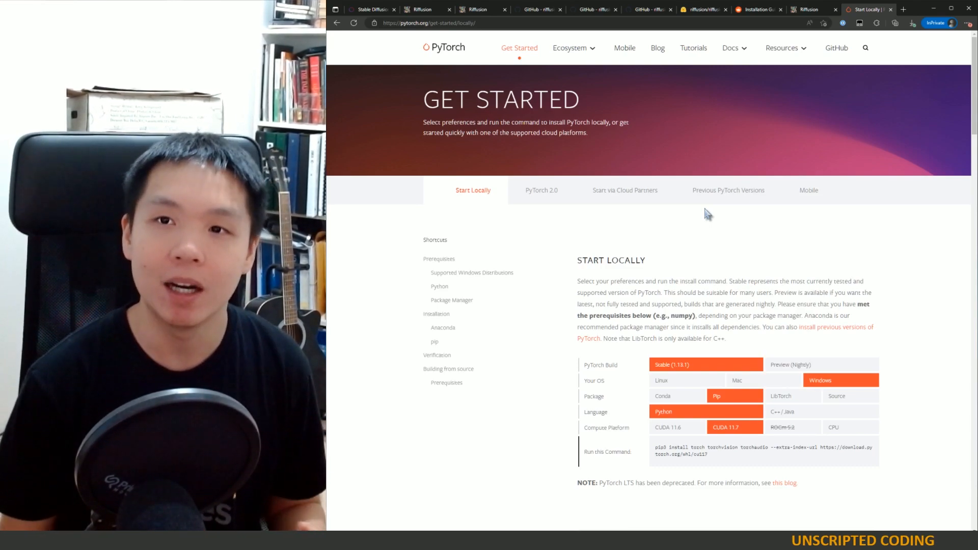
pyautogui.moveTo(700, 211)
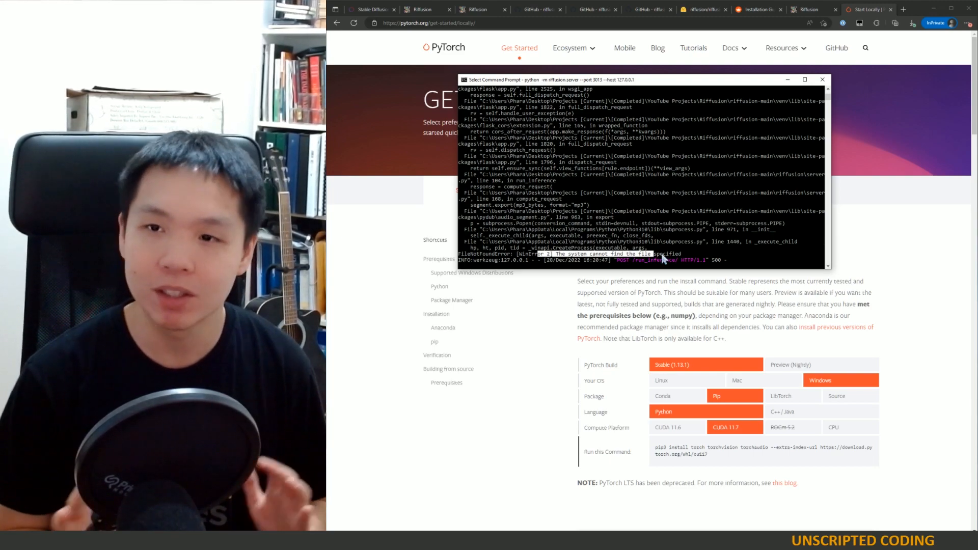
pyautogui.moveTo(612, 167)
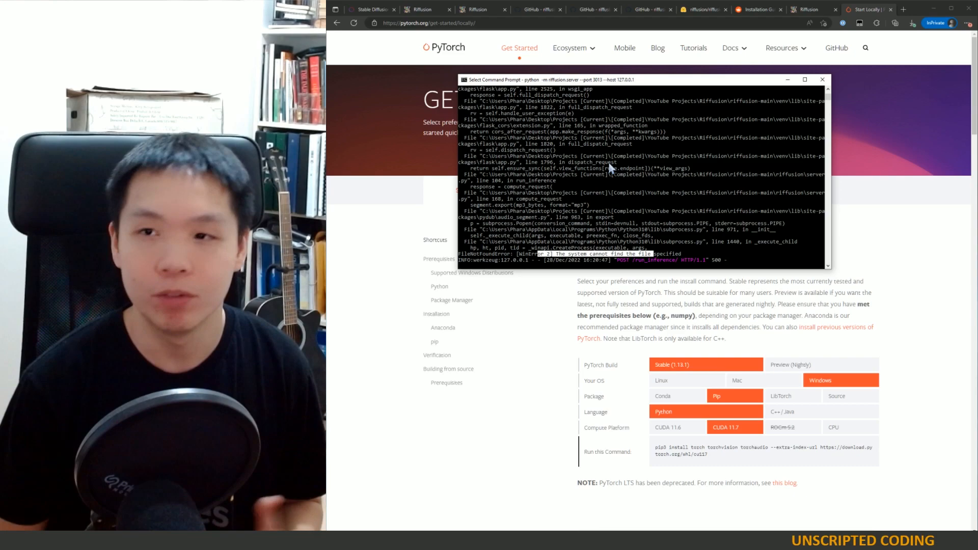
# Step: Return to the localhost Riffusion app showing the hello world prompt
pyautogui.click(811, 9)
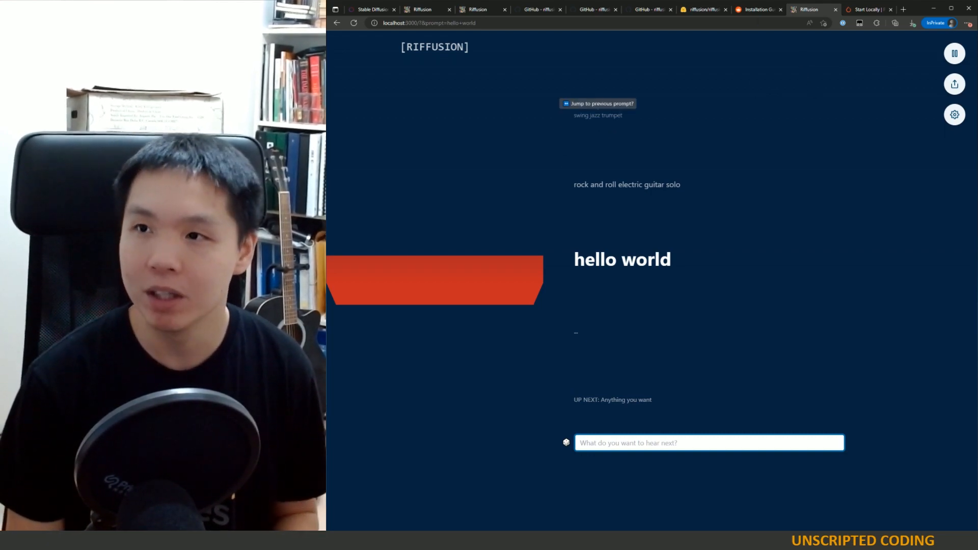
# Step: From the riffusion README, open the riffusion.com link in a new tab showing its prompt feed
pyautogui.click(704, 9)
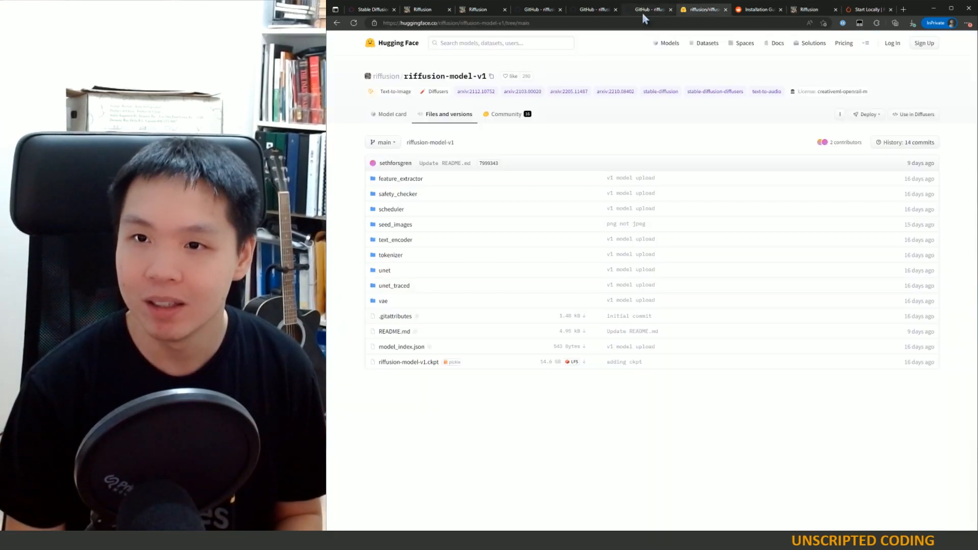
pyautogui.click(649, 9)
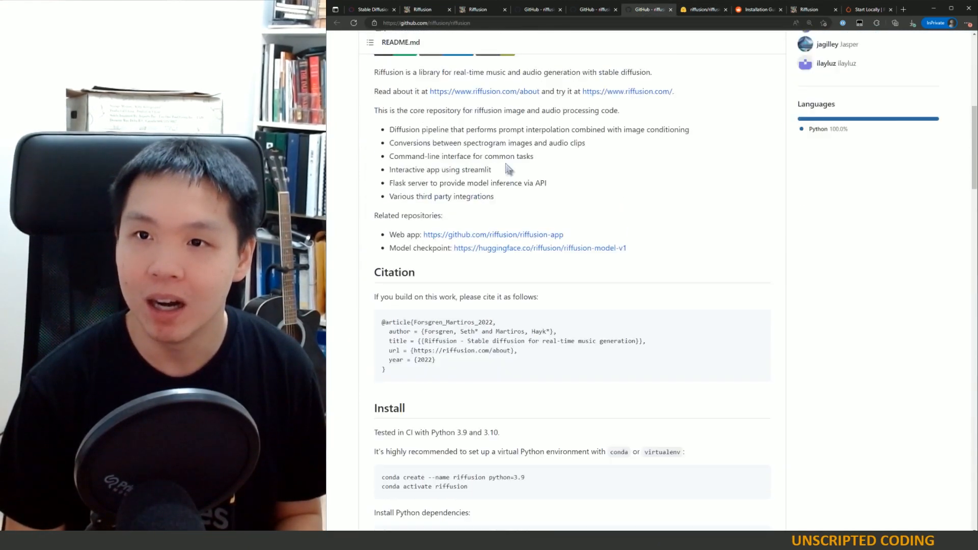
pyautogui.rightClick(627, 205)
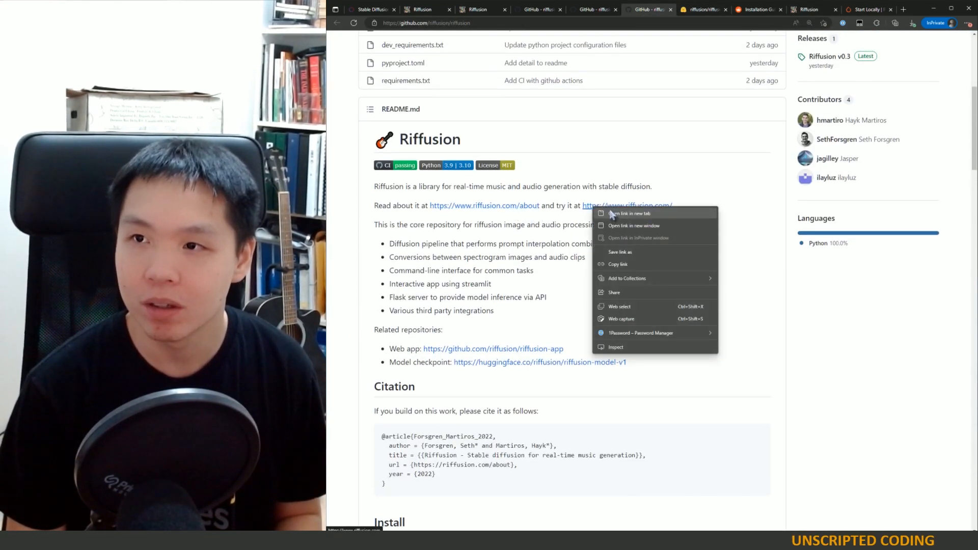
pyautogui.click(763, 9)
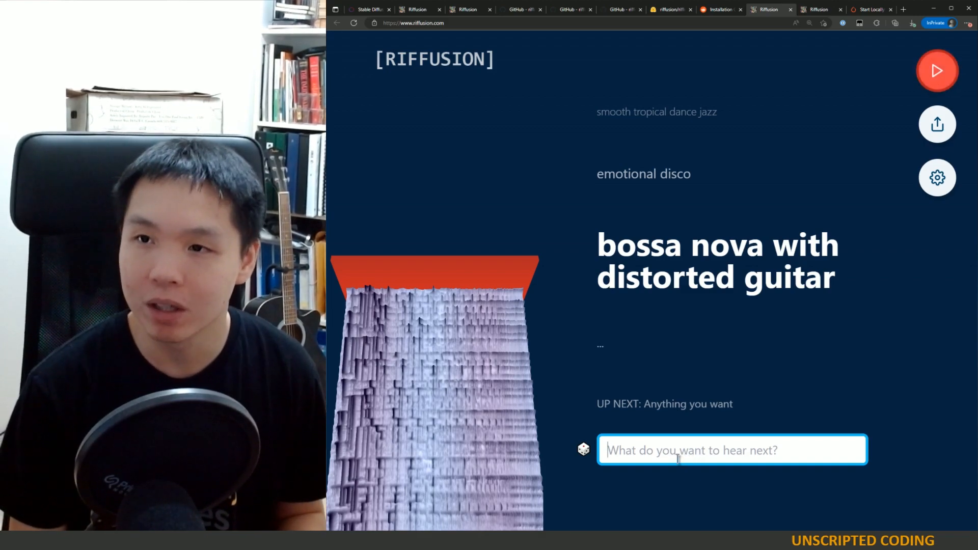
pyautogui.moveTo(683, 395)
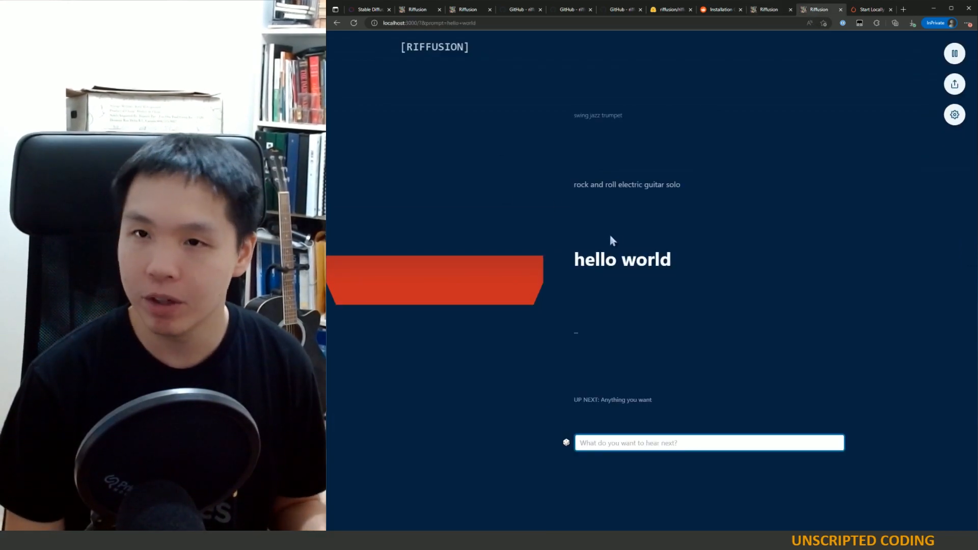
pyautogui.moveTo(542, 174)
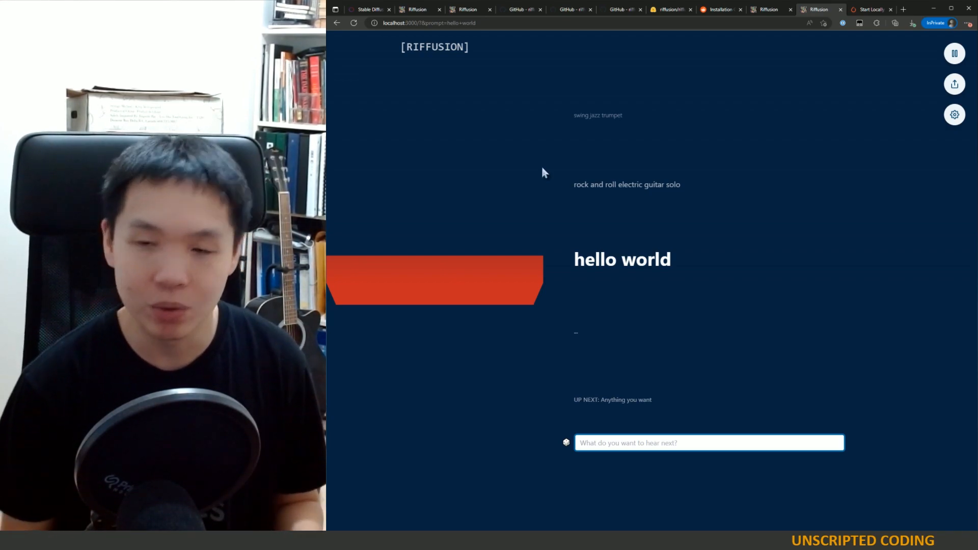
pyautogui.moveTo(930, 379)
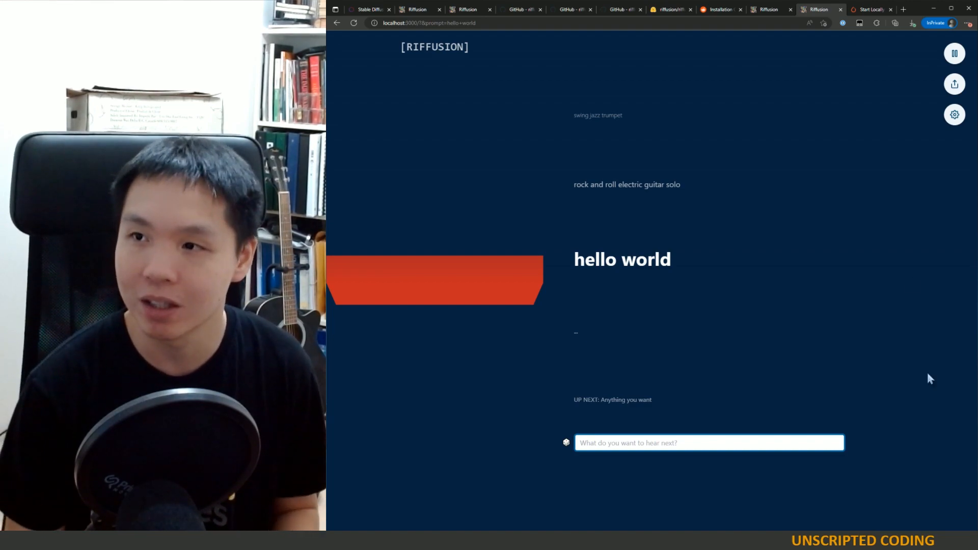
# Step: Compare the local app with riffusion.com, then move to the PyTorch Start Locally page
pyautogui.click(771, 9)
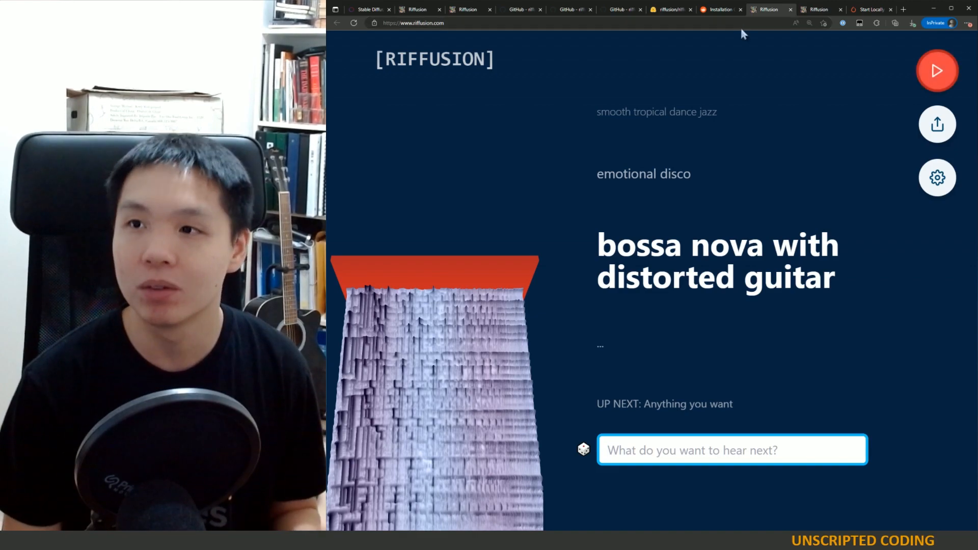
pyautogui.moveTo(709, 206)
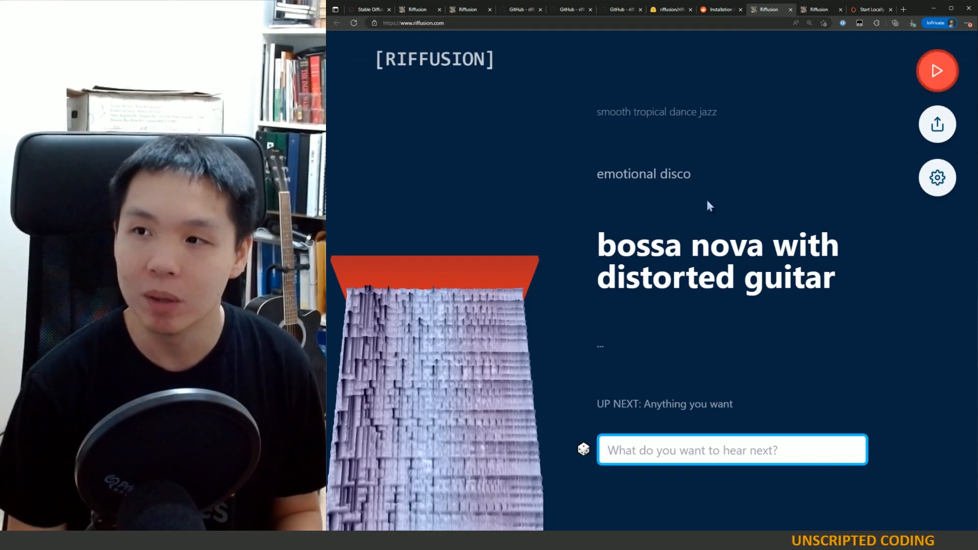
pyautogui.moveTo(635, 294)
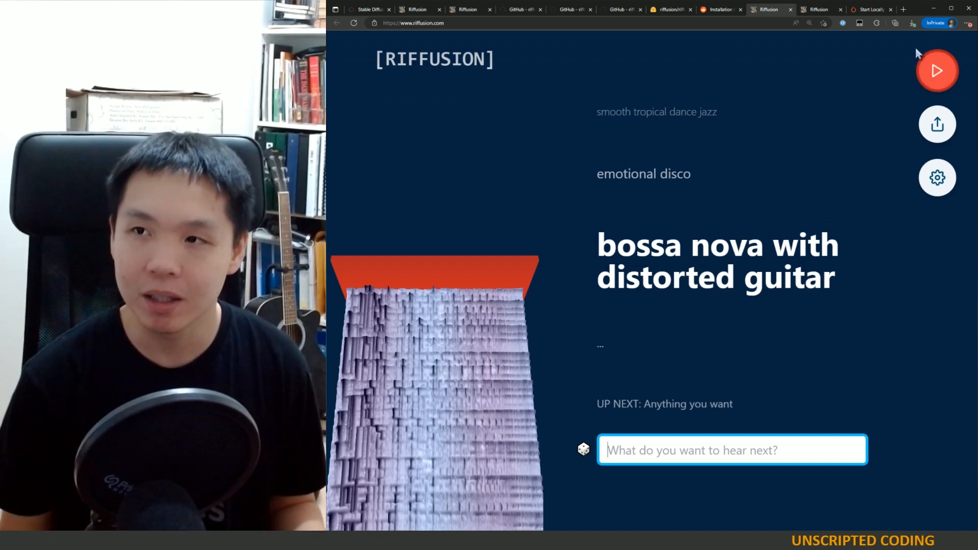
pyautogui.click(870, 9)
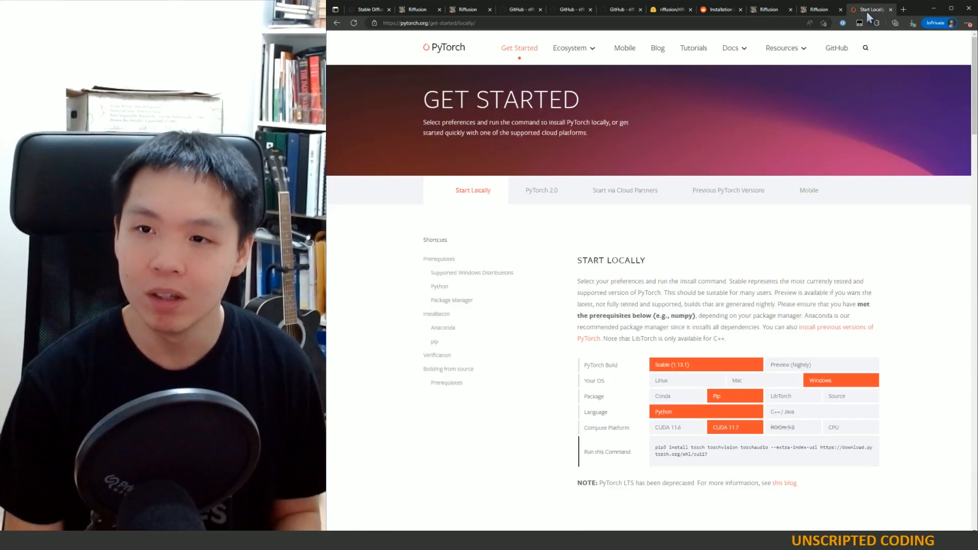
pyautogui.moveTo(908, 297)
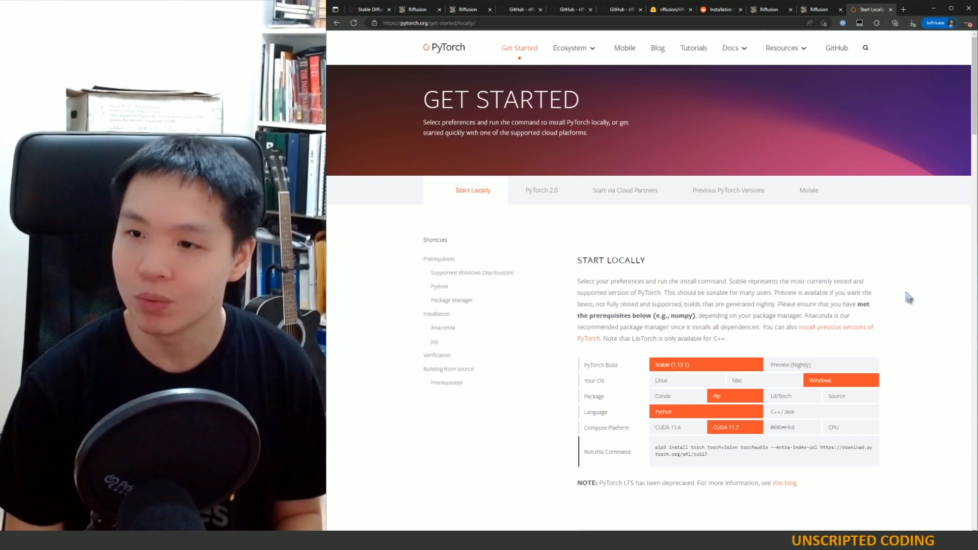
pyautogui.moveTo(788, 342)
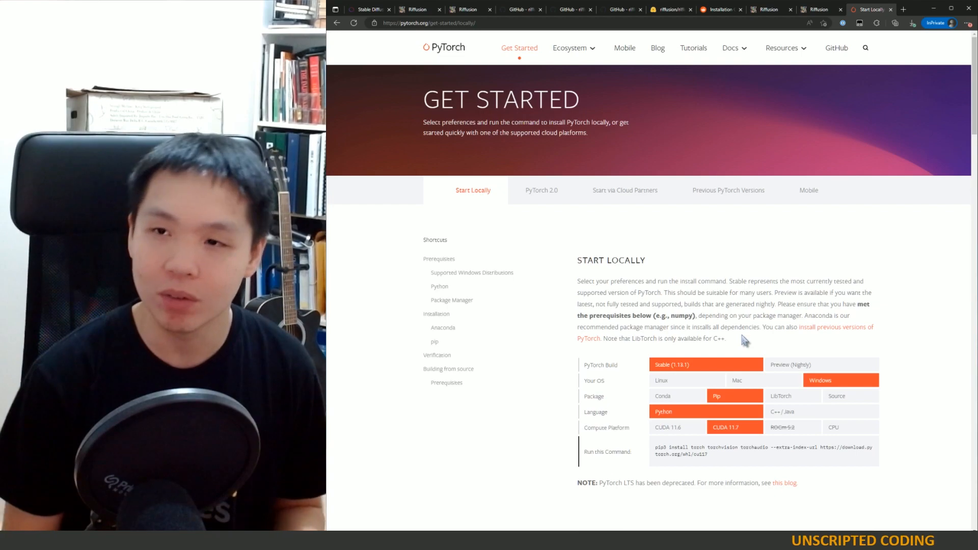
# Step: Glance at the local hello world app, then return to the riffusion.com player
pyautogui.click(769, 9)
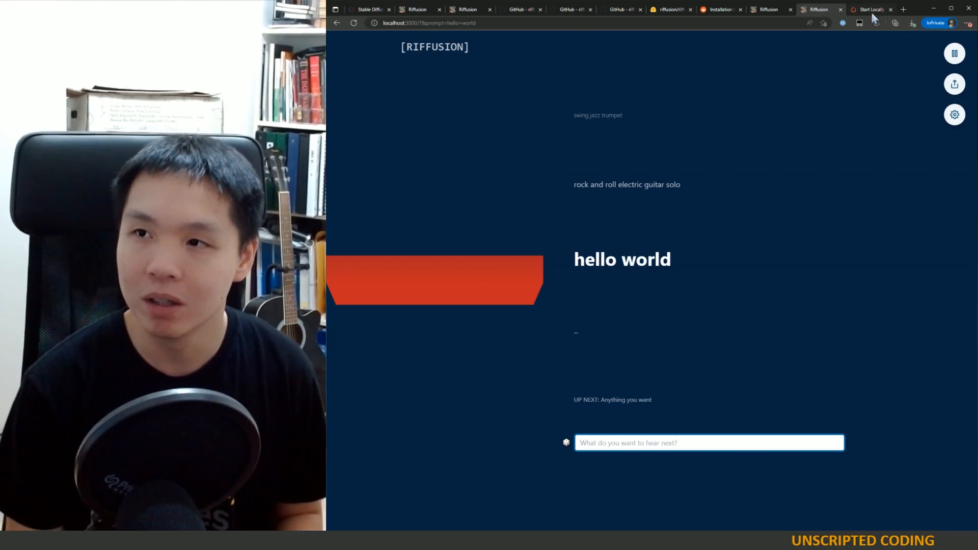
pyautogui.moveTo(871, 9)
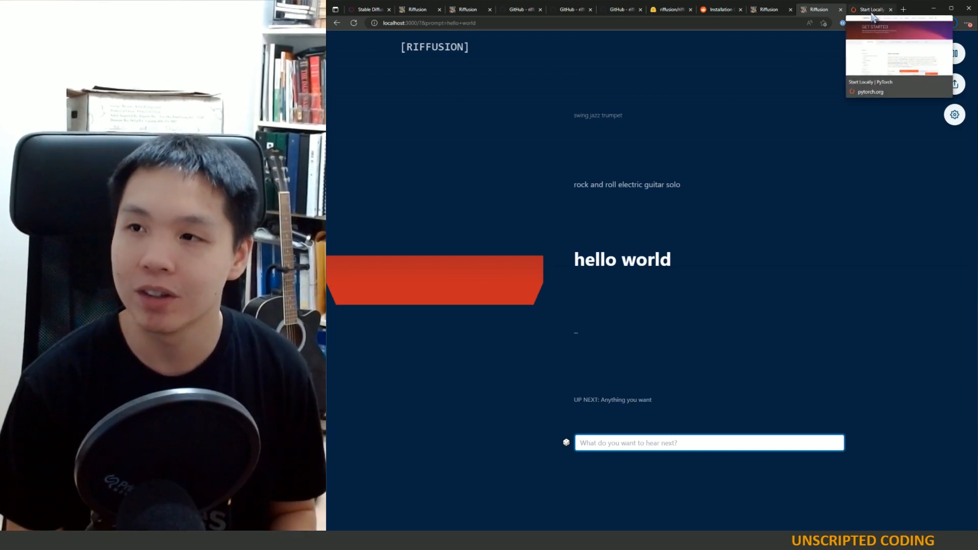
pyautogui.click(767, 9)
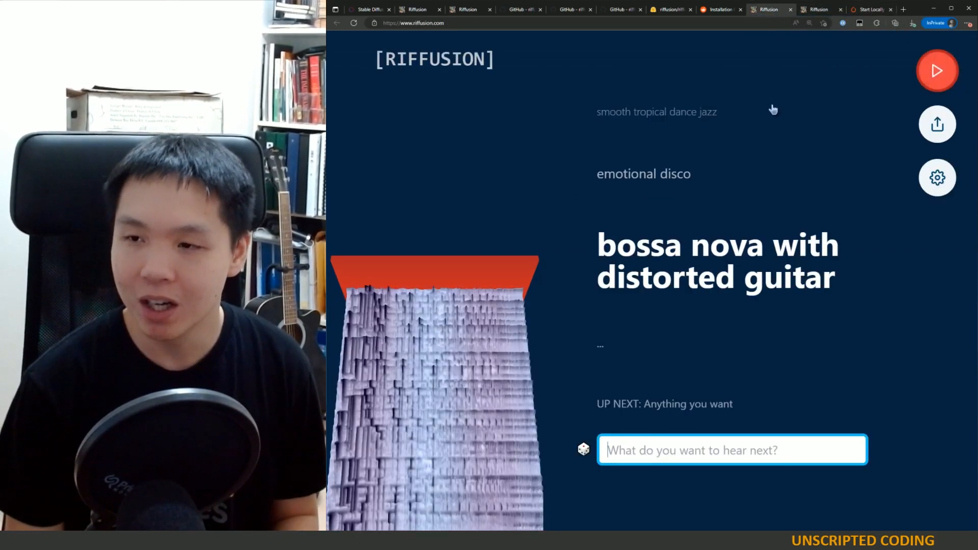
pyautogui.moveTo(769, 120)
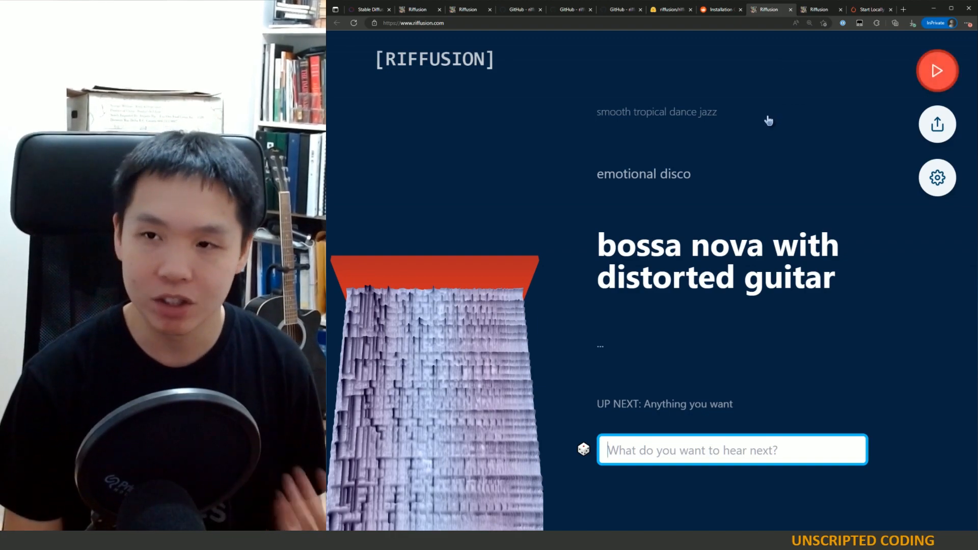
pyautogui.moveTo(760, 124)
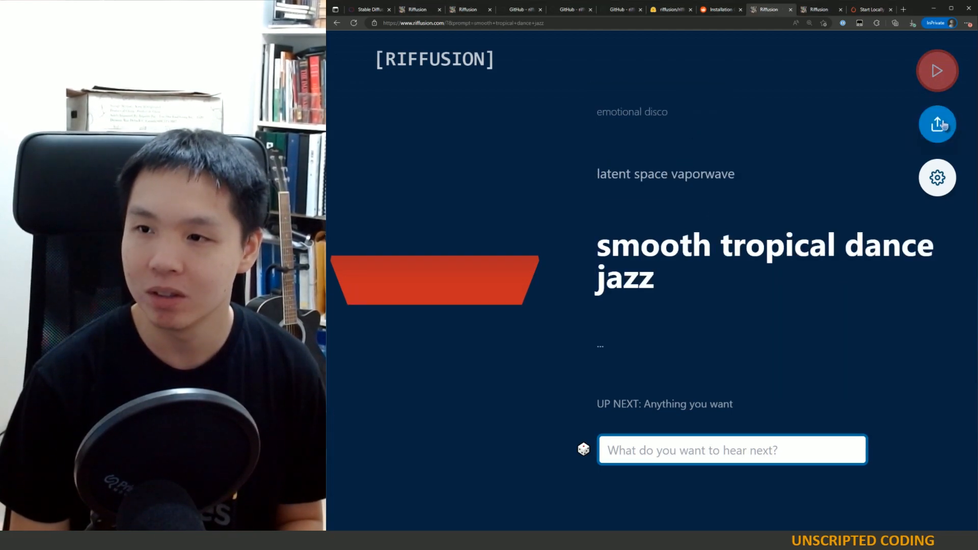
# Step: Start playback of 'smooth tropical dance jazz' on the riffusion.com live player
pyautogui.click(936, 70)
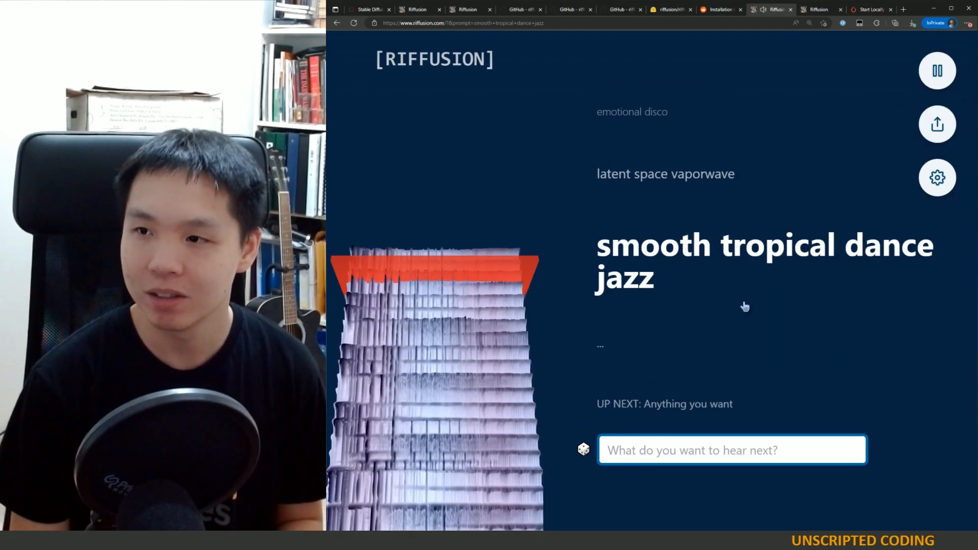